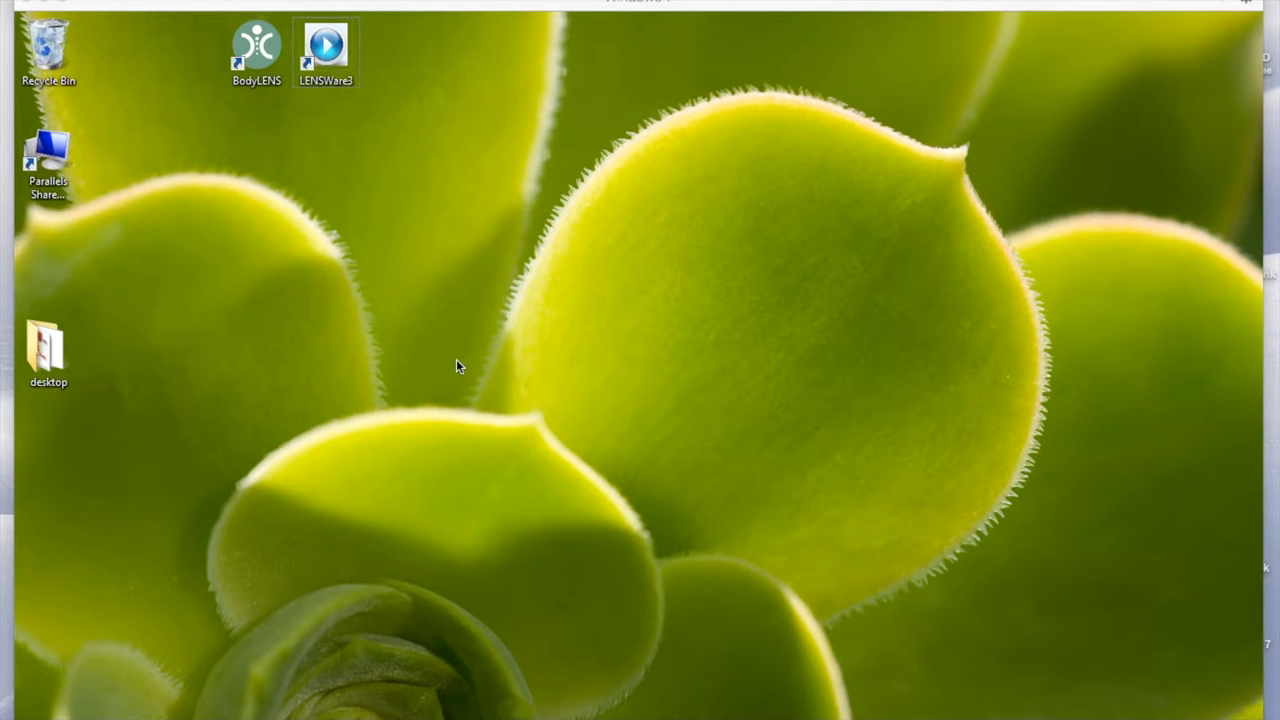
mouse_move(476, 244)
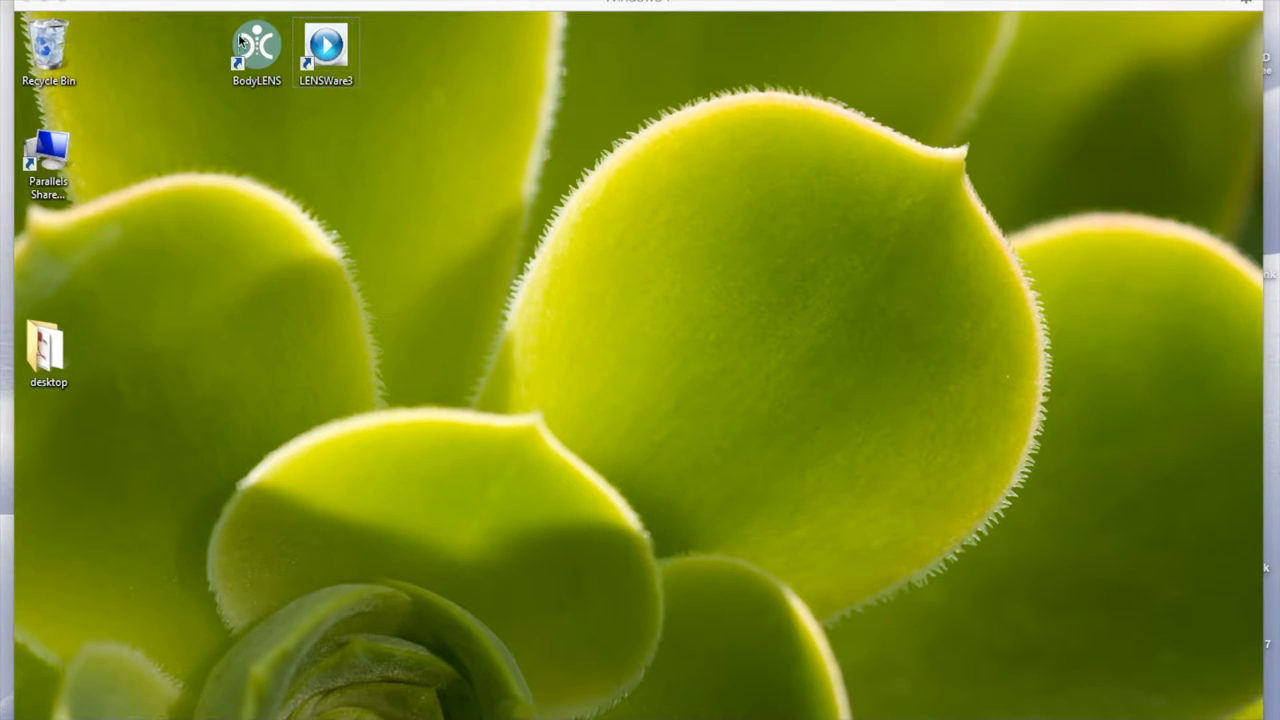
Step: Launch BodyLENS from the desktop, start the main program and begin a session for the test patient
click(256, 50)
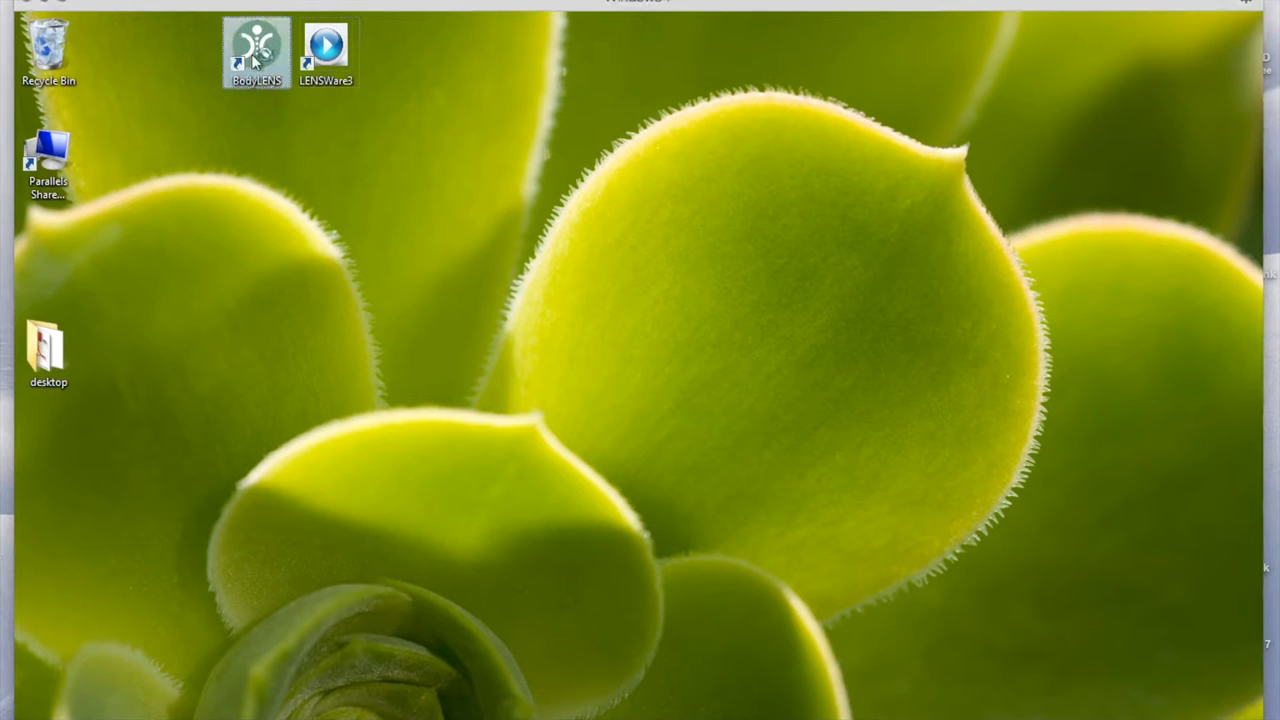
double_click(256, 44)
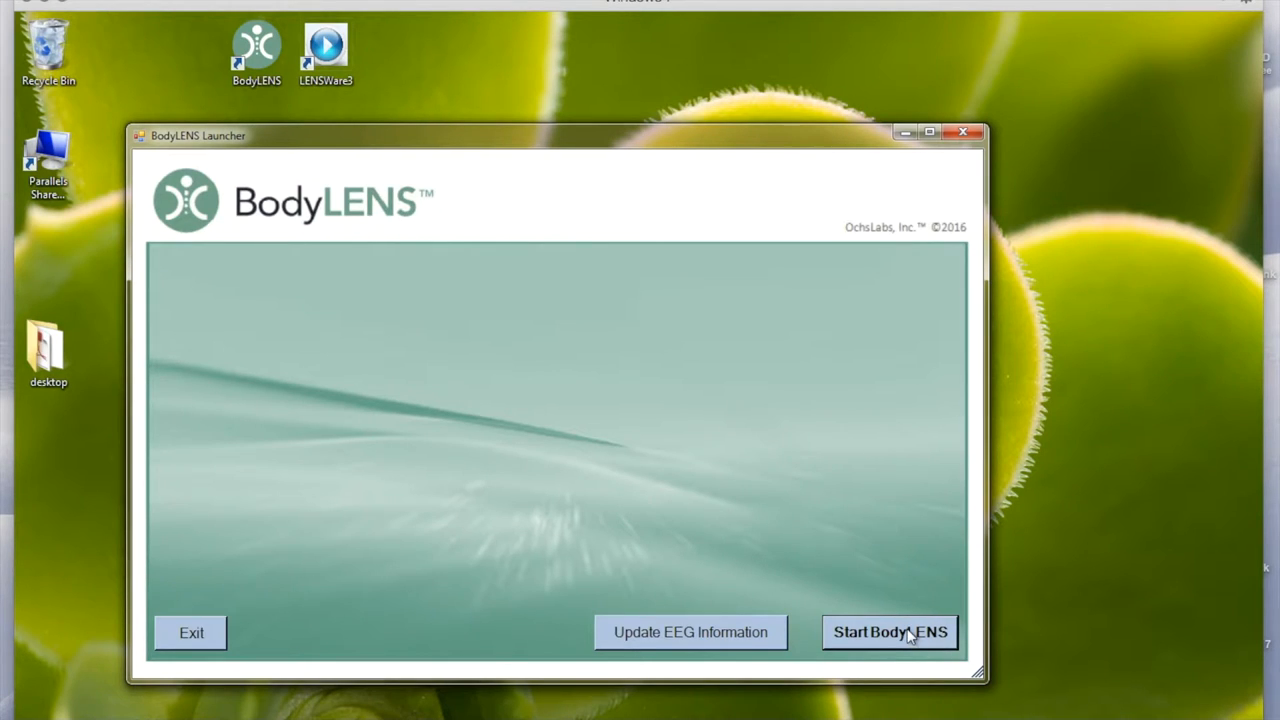
click(888, 632)
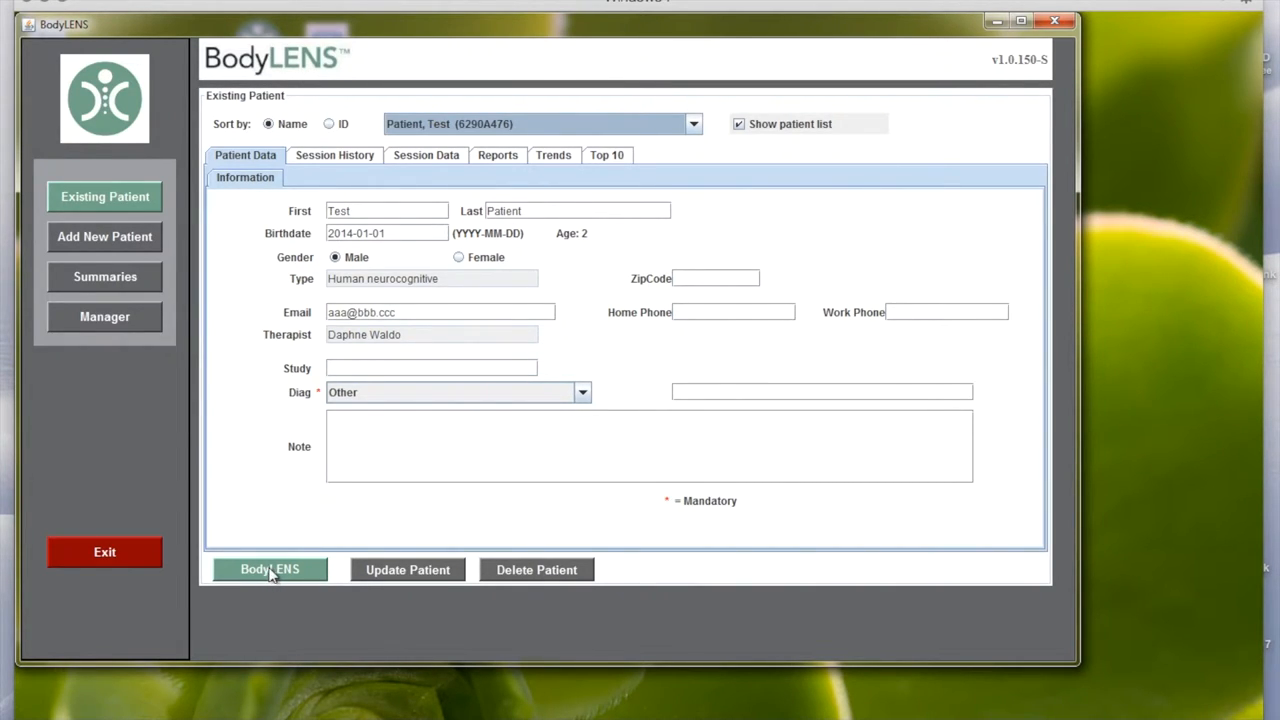
click(268, 570)
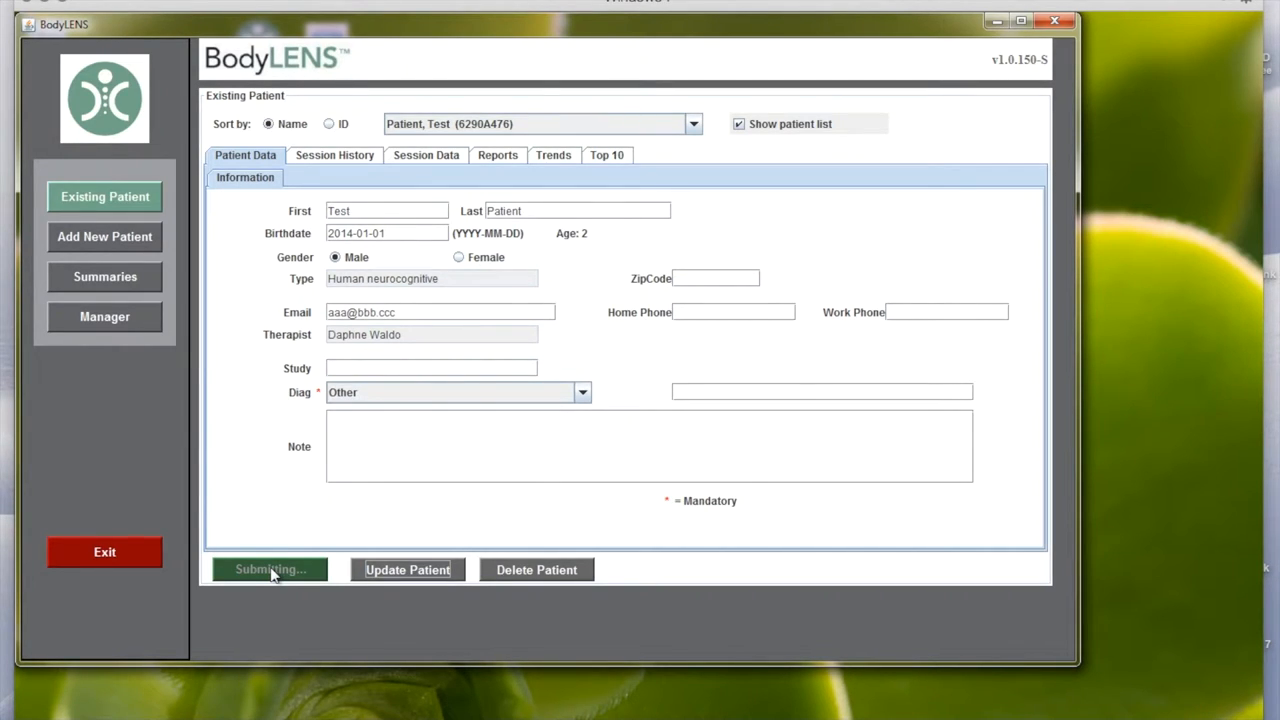
Step: Reach the live session screen and flip the body map to back, then return it to the front view
click(268, 568)
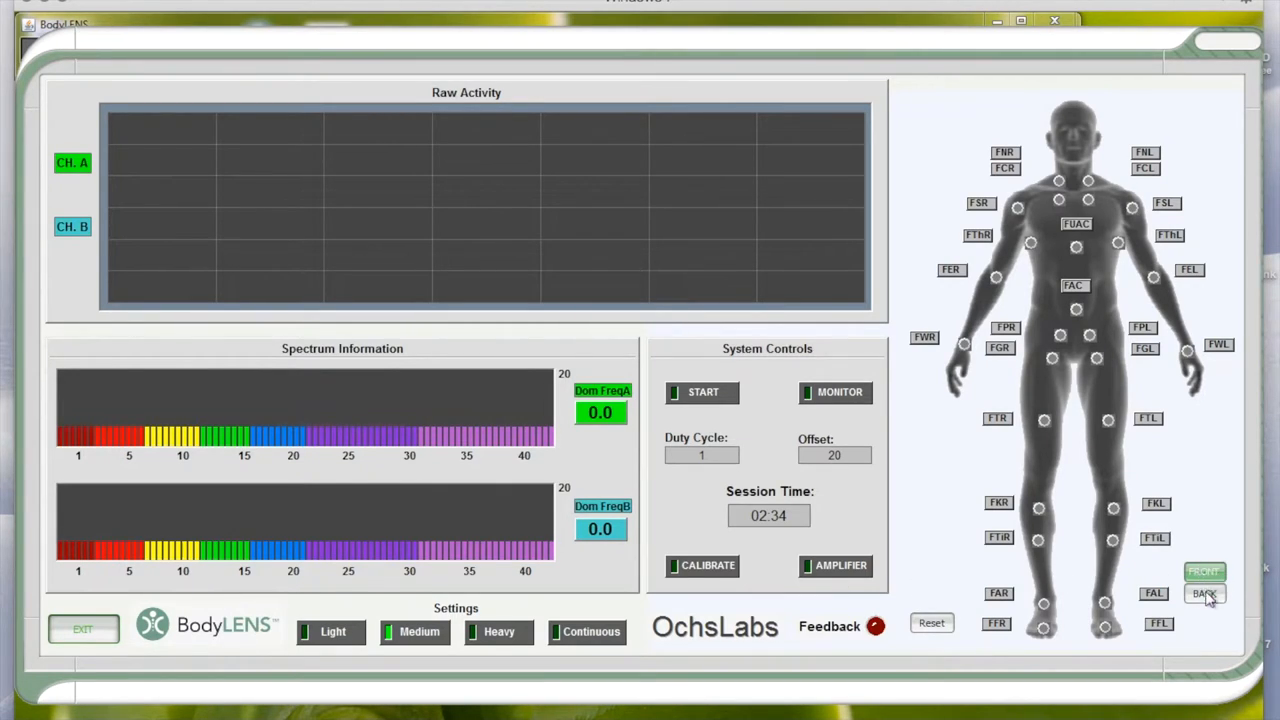
click(1204, 594)
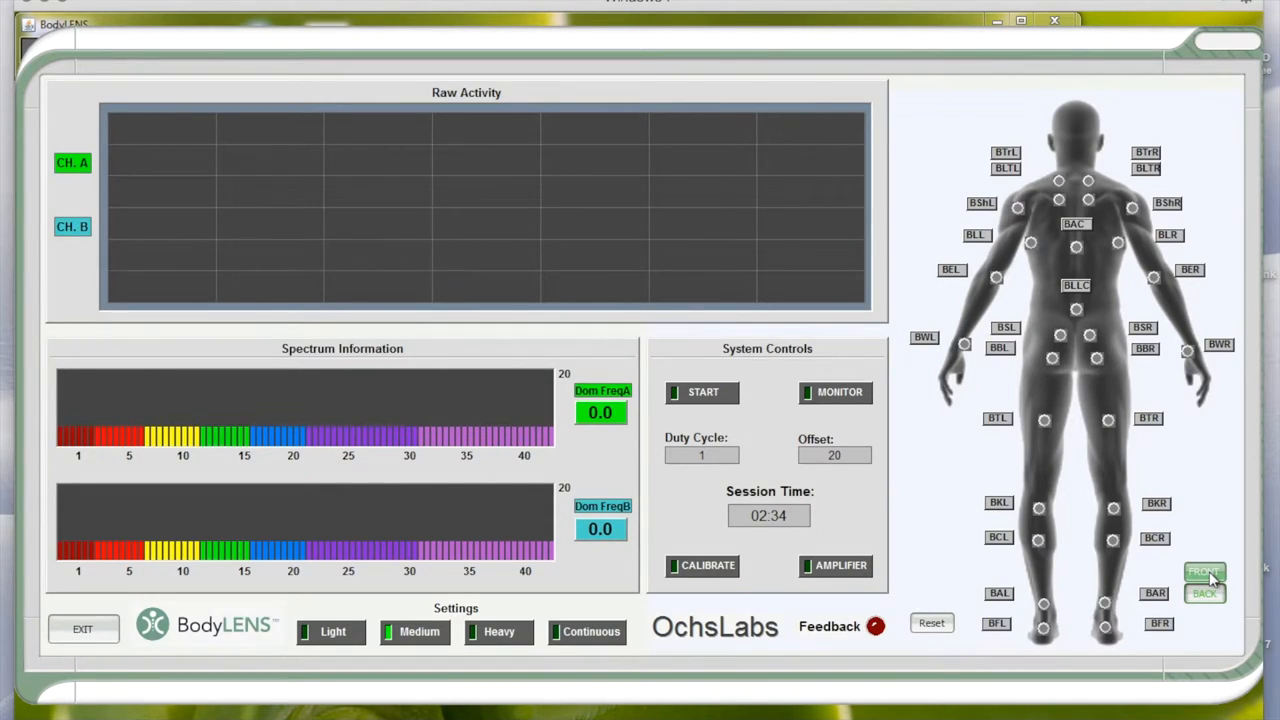
click(1204, 572)
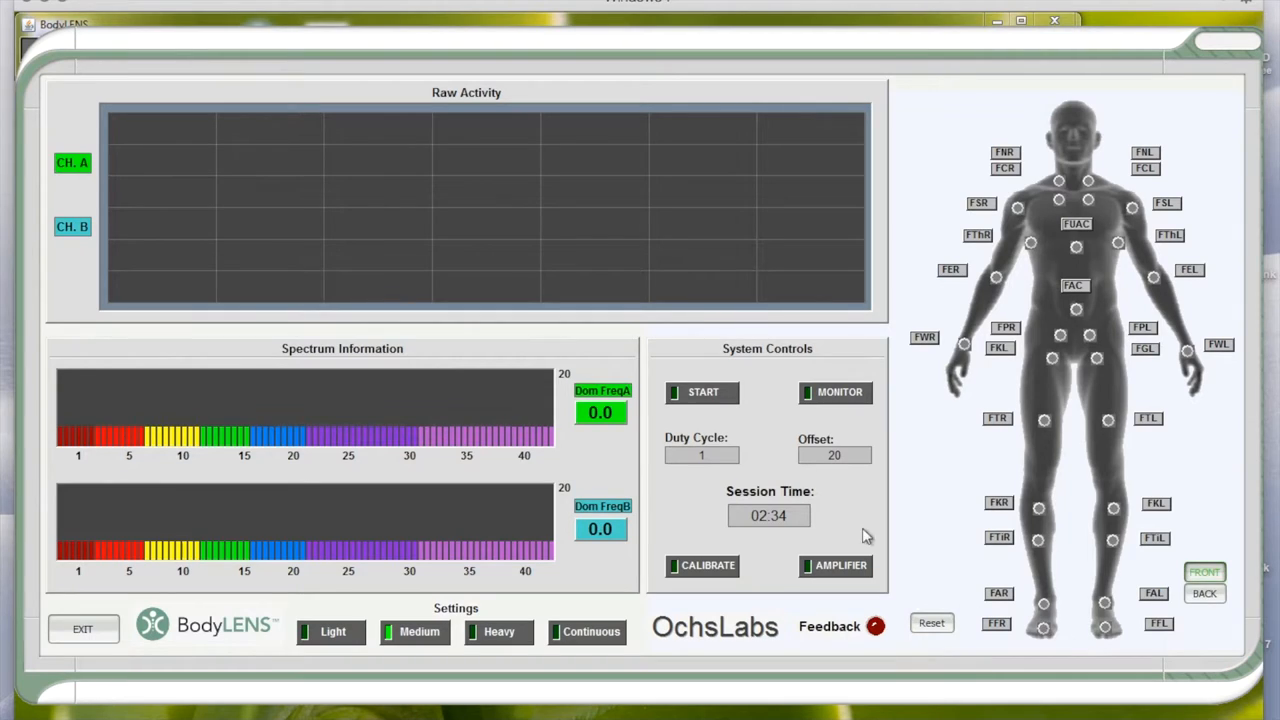
mouse_move(810, 518)
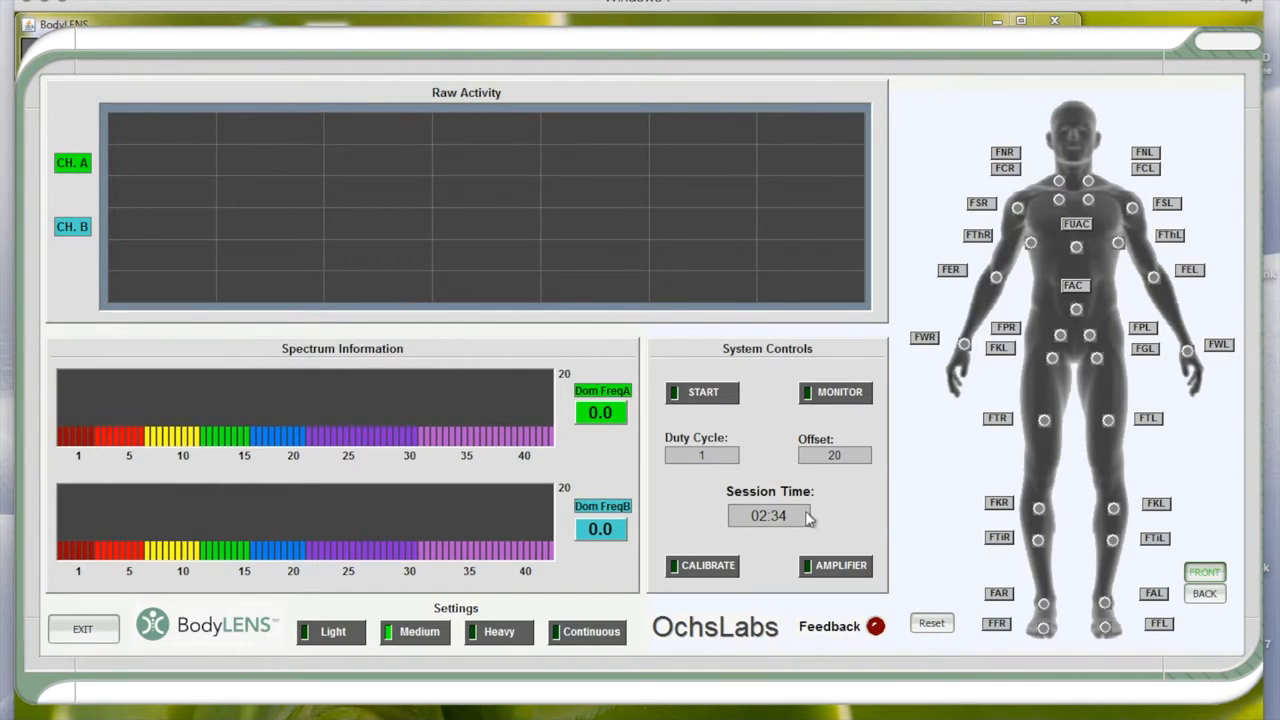
mouse_move(604, 556)
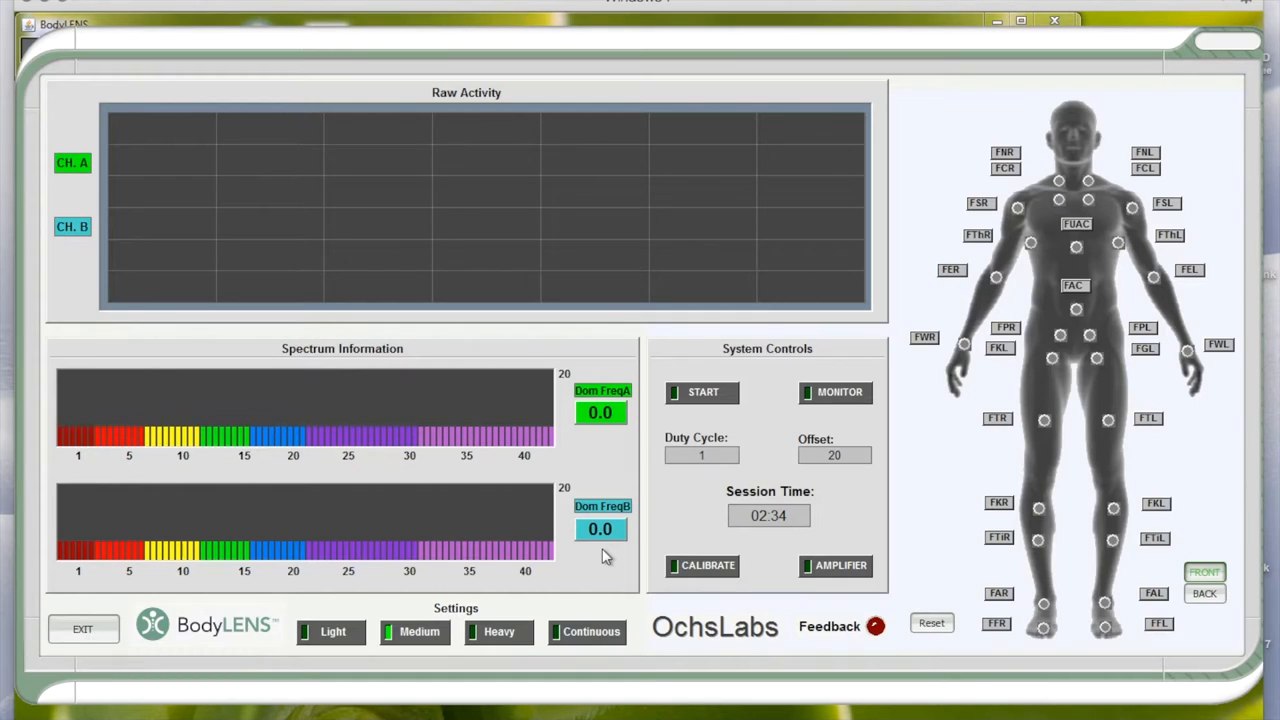
mouse_move(372, 628)
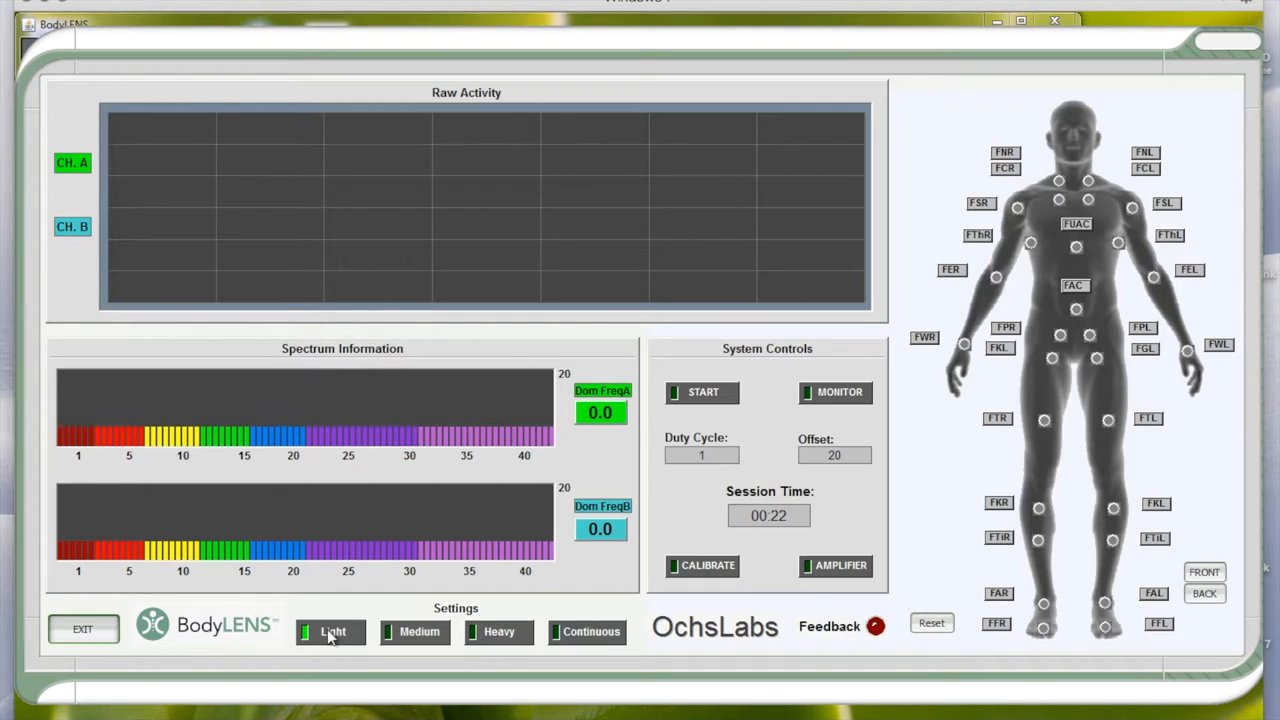
mouse_move(336, 636)
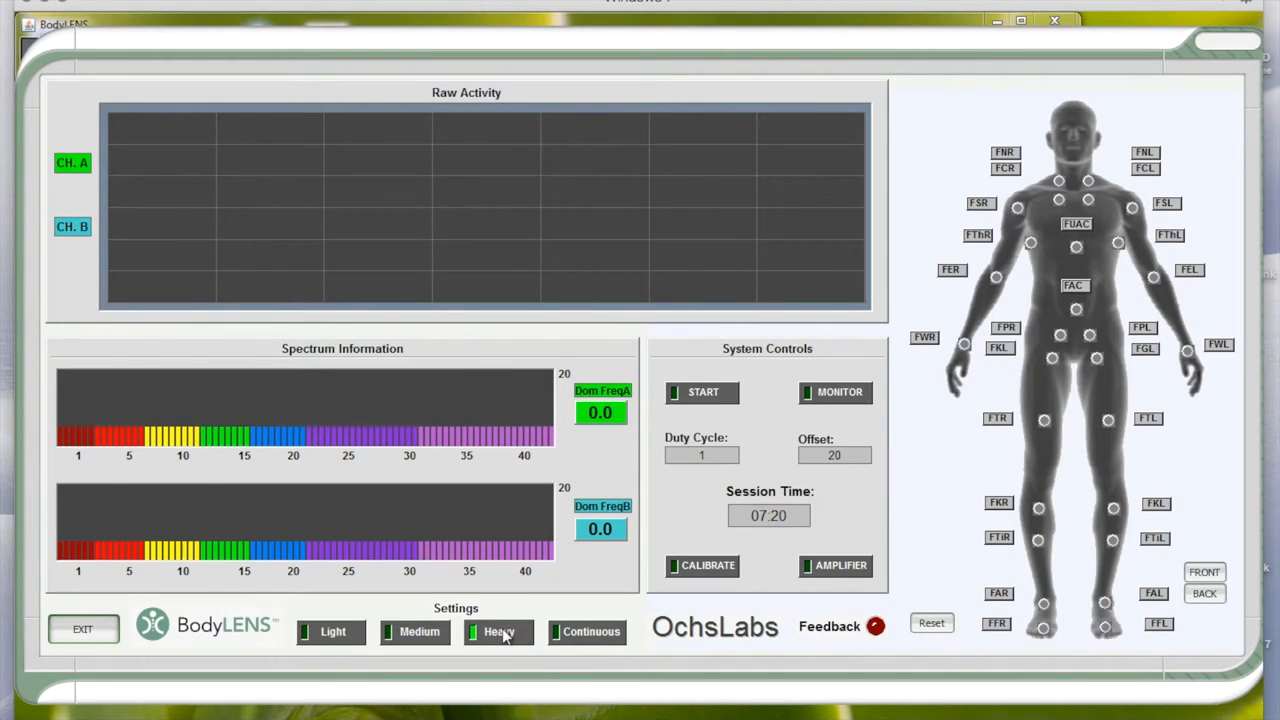
mouse_move(738, 546)
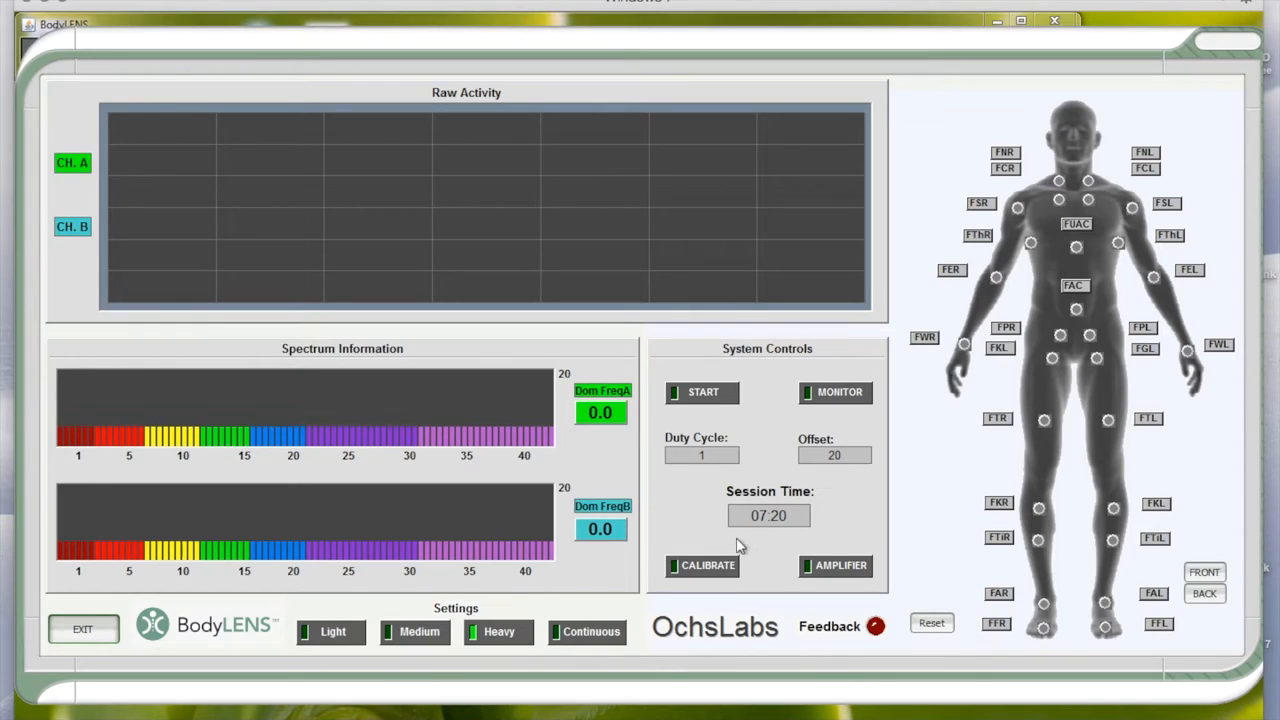
mouse_move(540, 604)
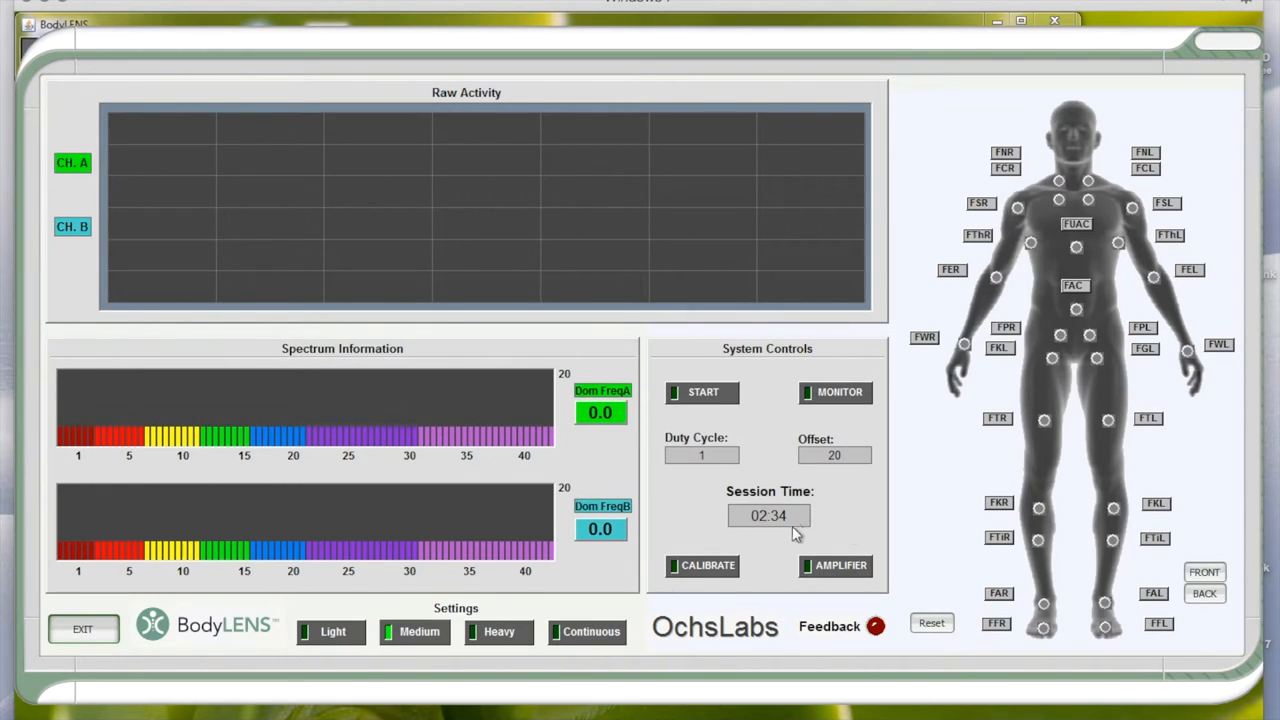
mouse_move(782, 528)
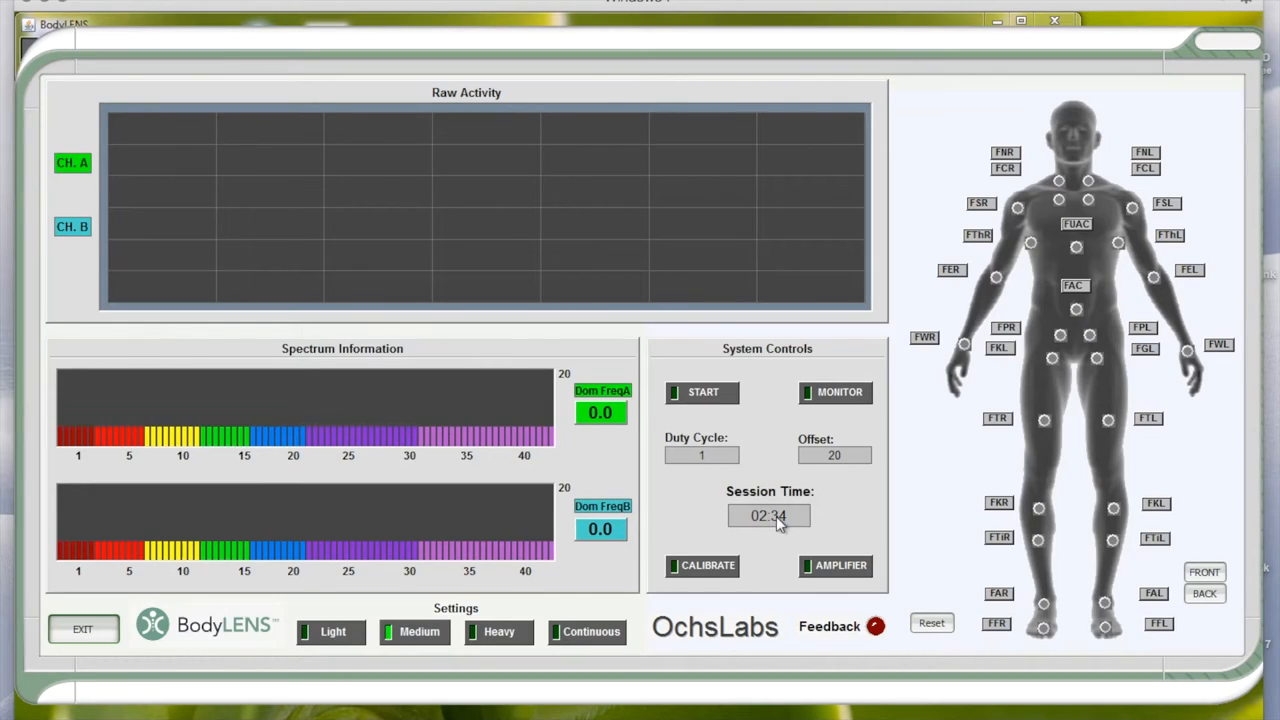
mouse_move(724, 538)
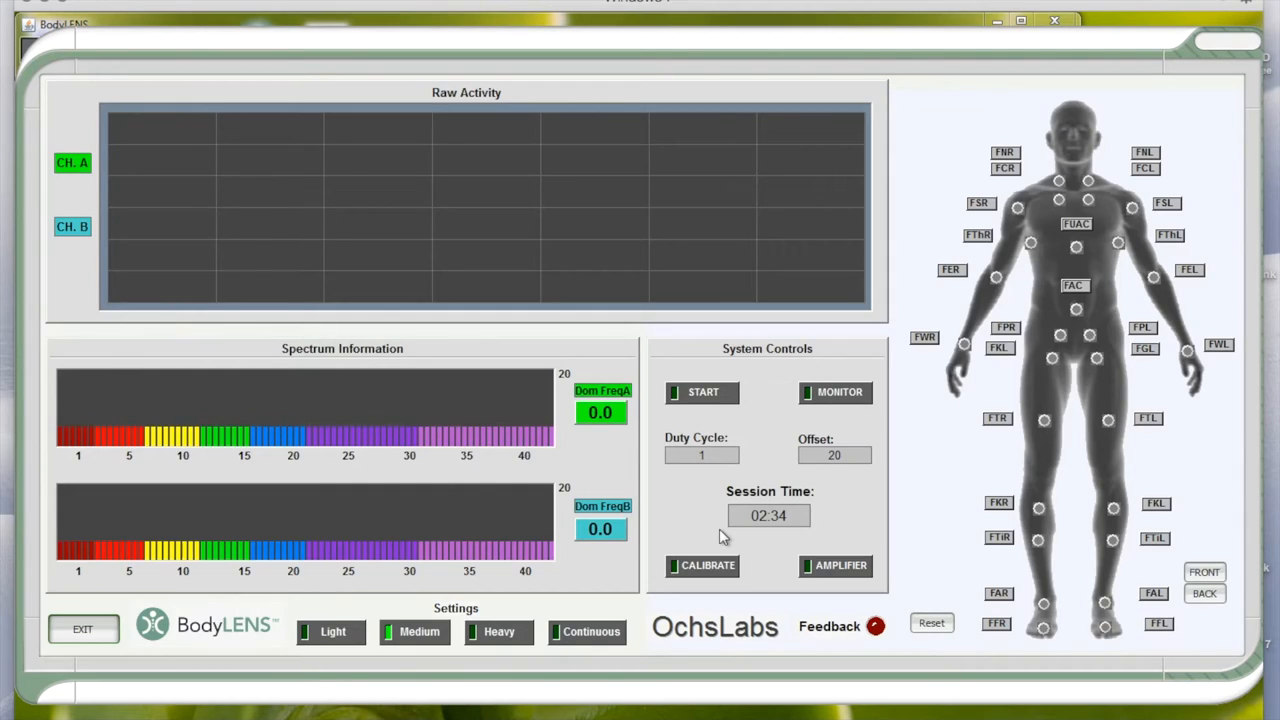
mouse_move(716, 400)
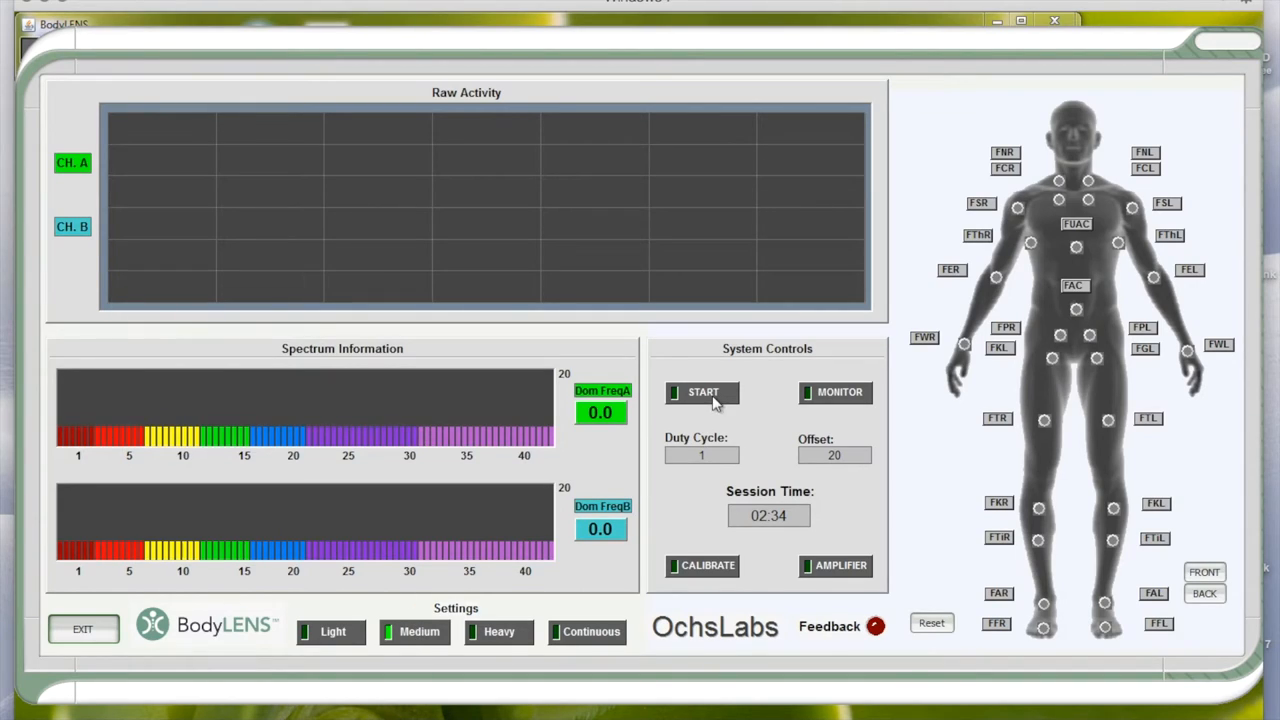
mouse_move(1032, 250)
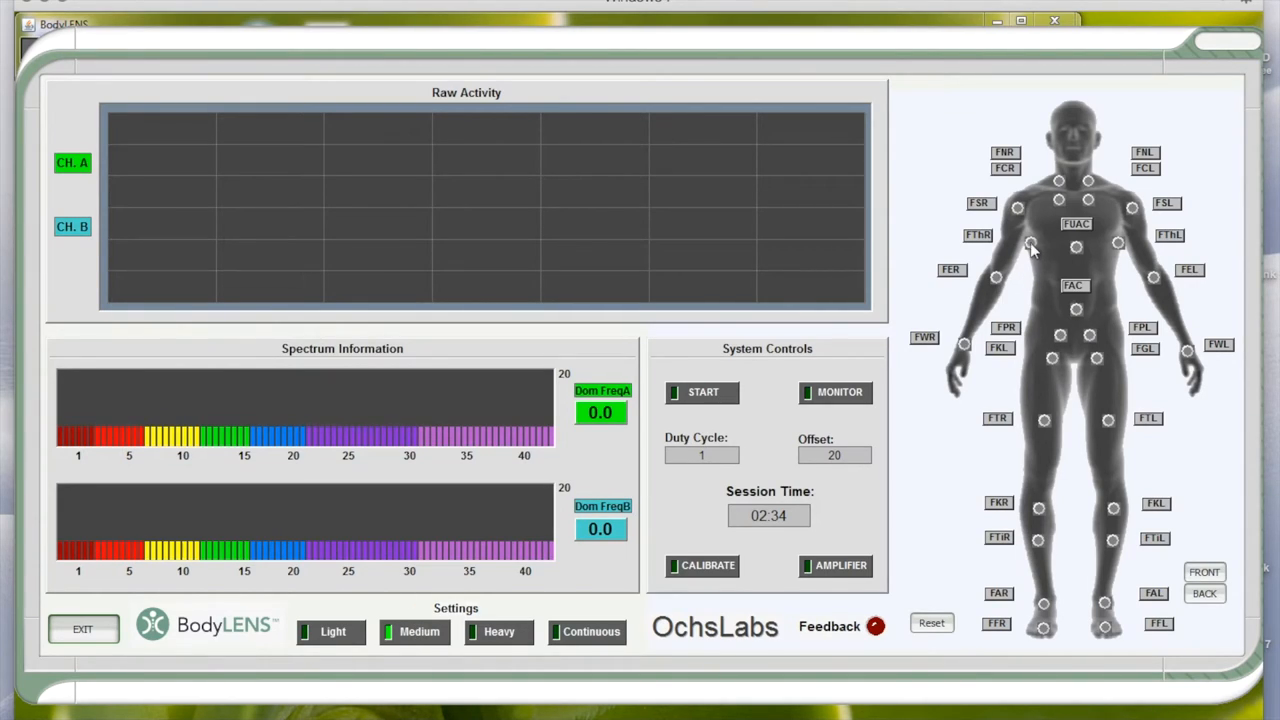
mouse_move(984, 208)
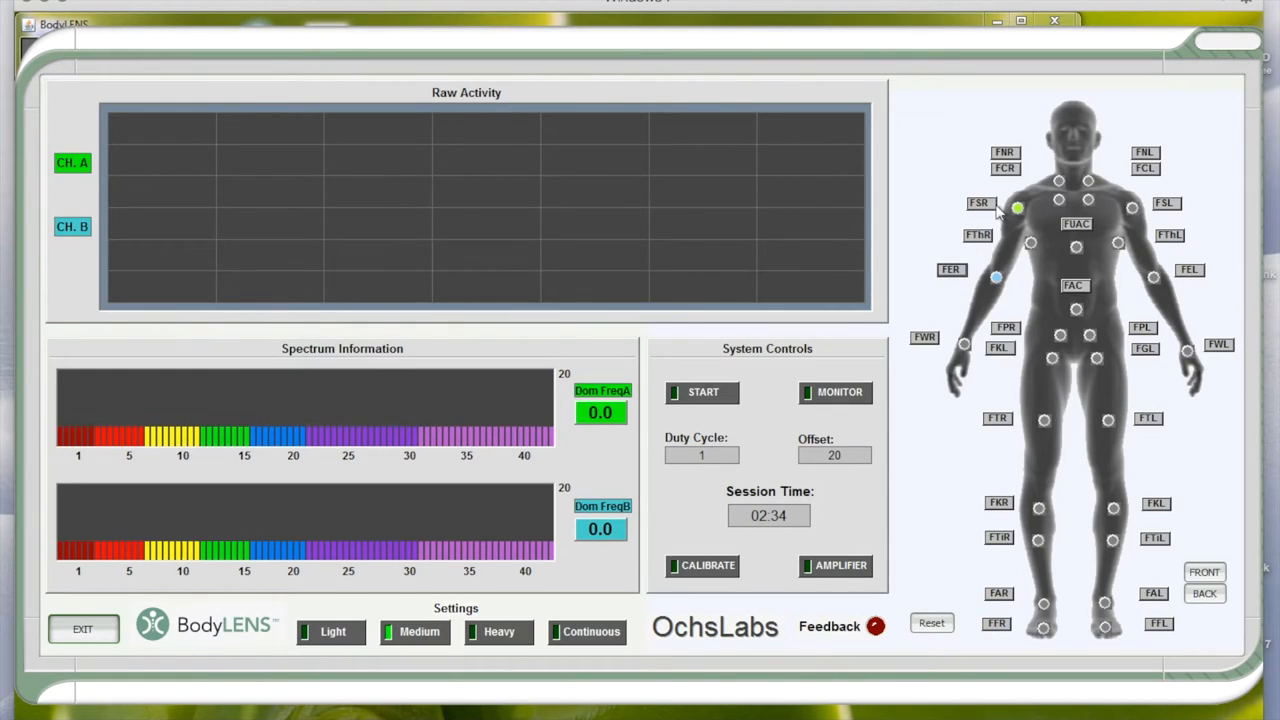
mouse_move(1024, 240)
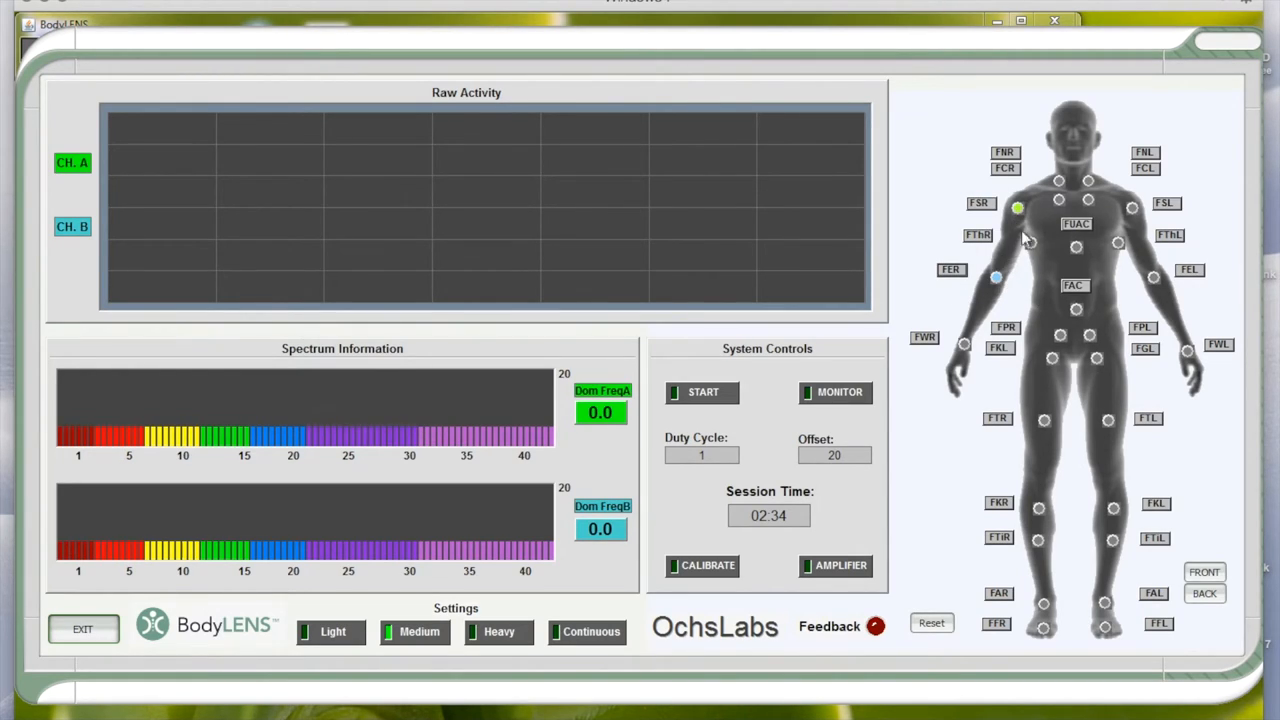
mouse_move(1016, 210)
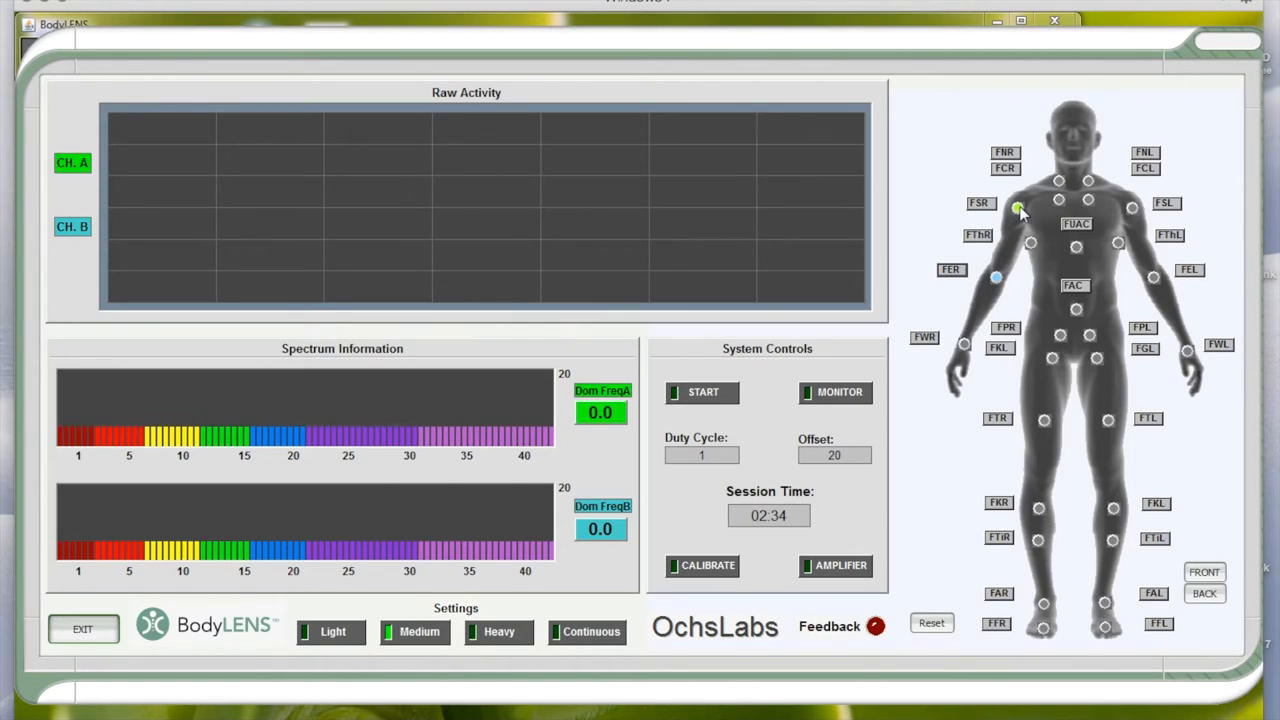
mouse_move(1020, 210)
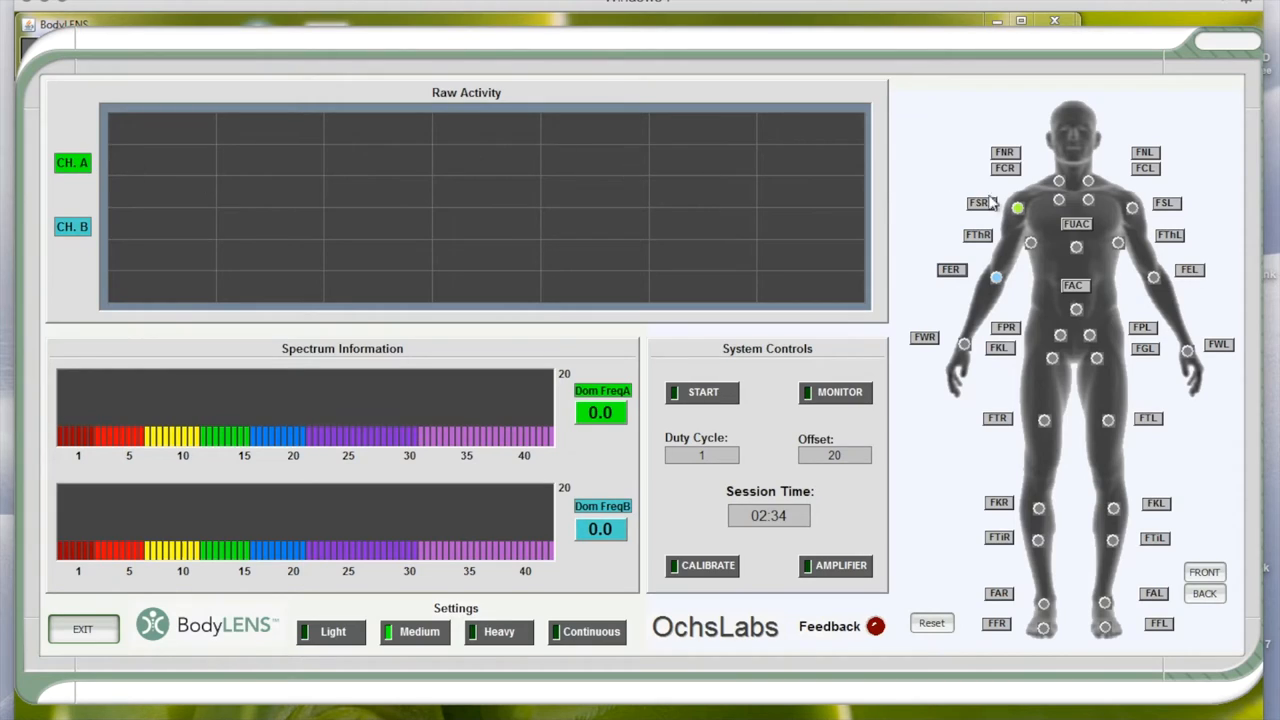
mouse_move(1020, 216)
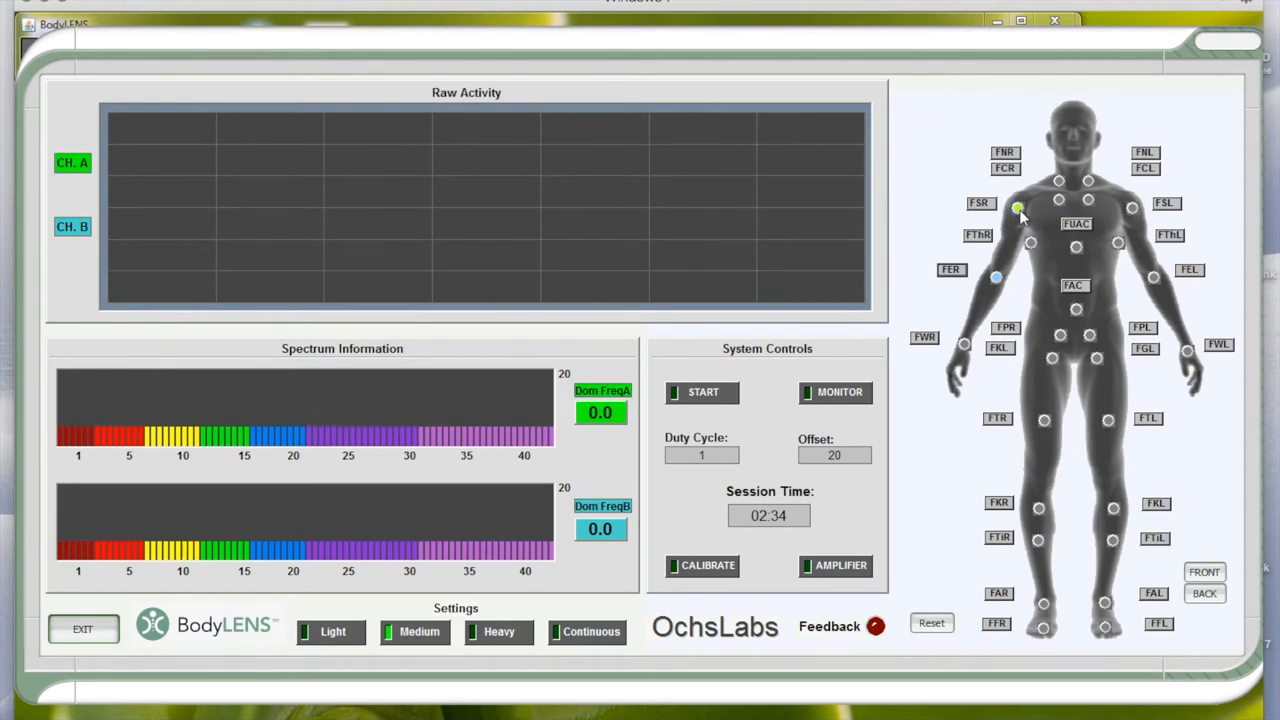
mouse_move(968, 290)
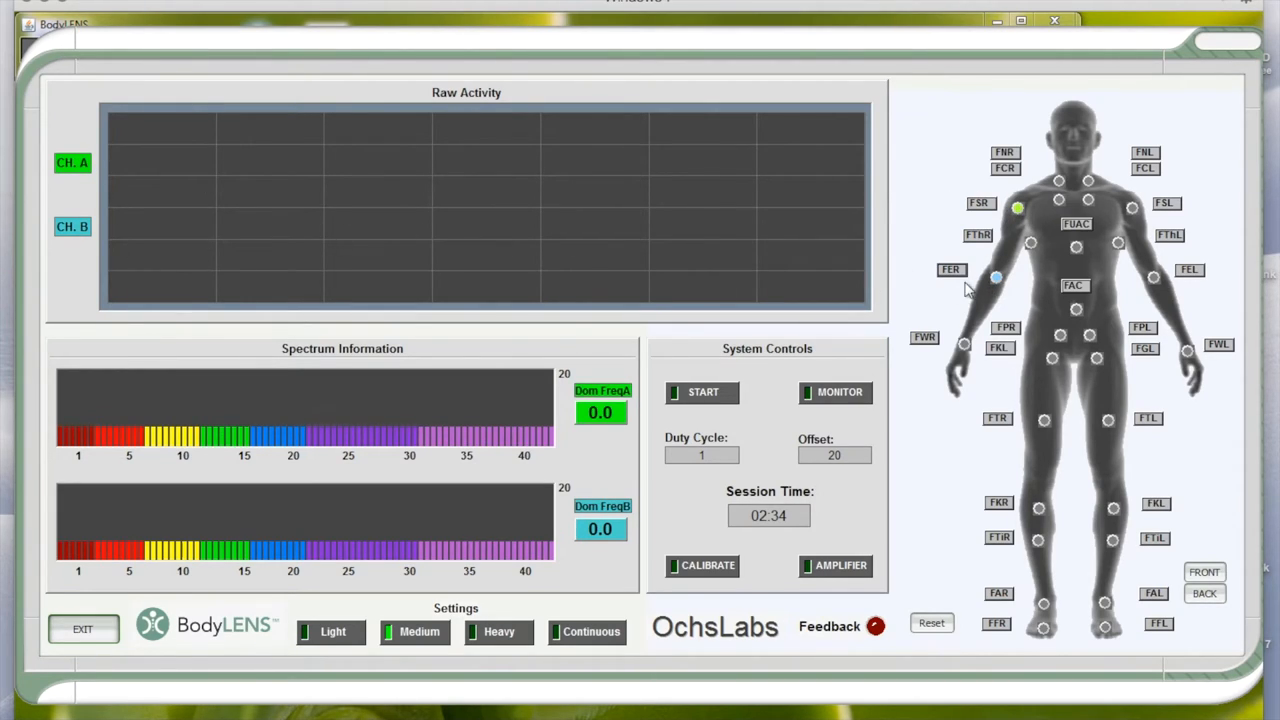
mouse_move(1000, 284)
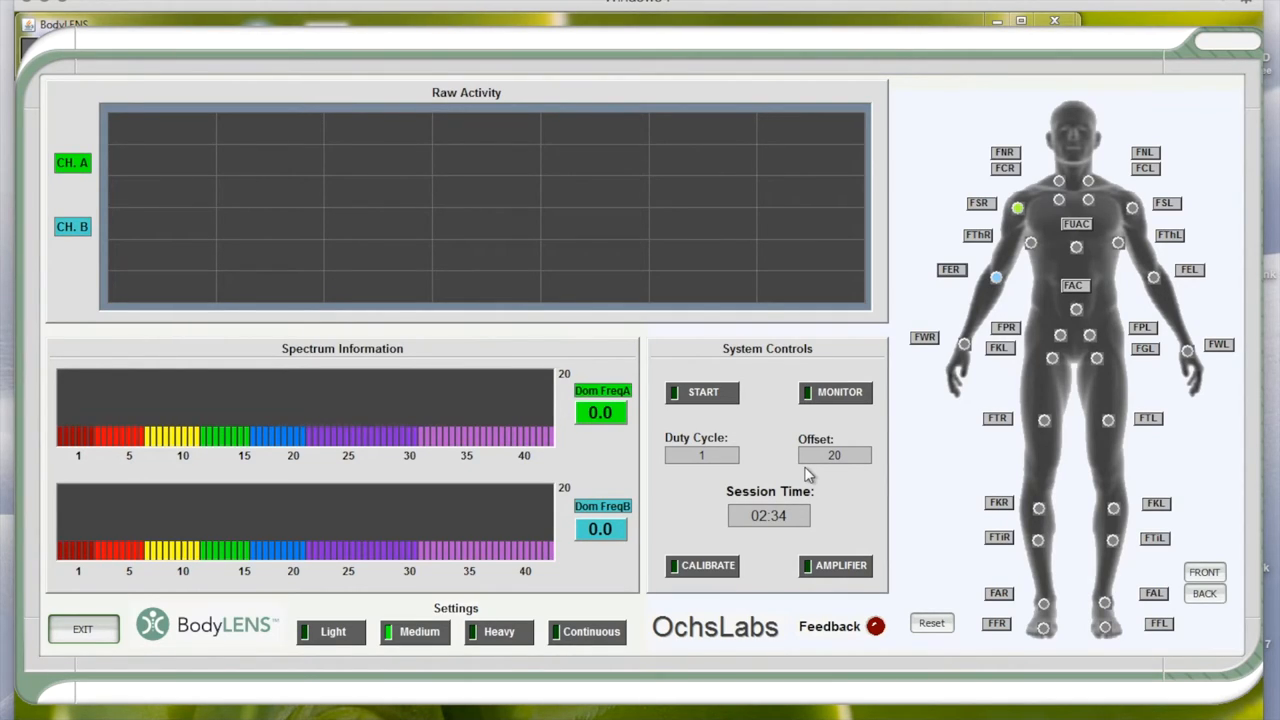
mouse_move(696, 532)
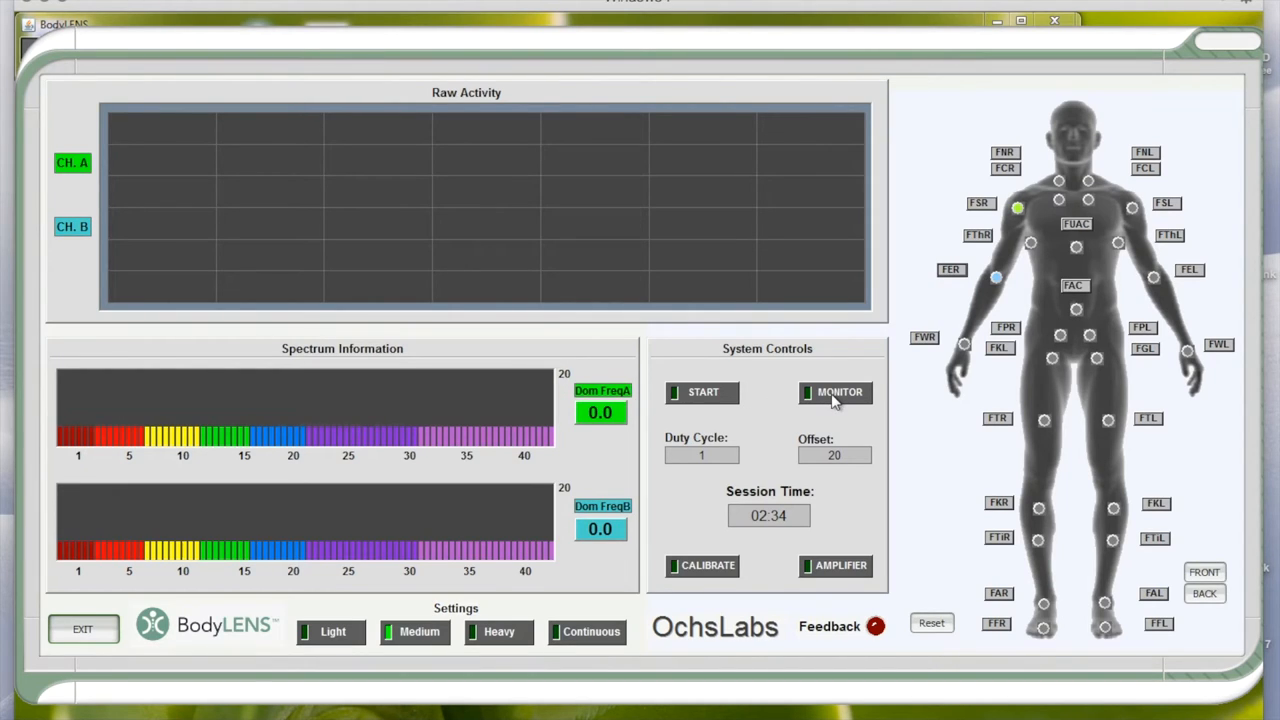
Step: Briefly monitor the live raw activity signal, then stop monitoring
click(836, 390)
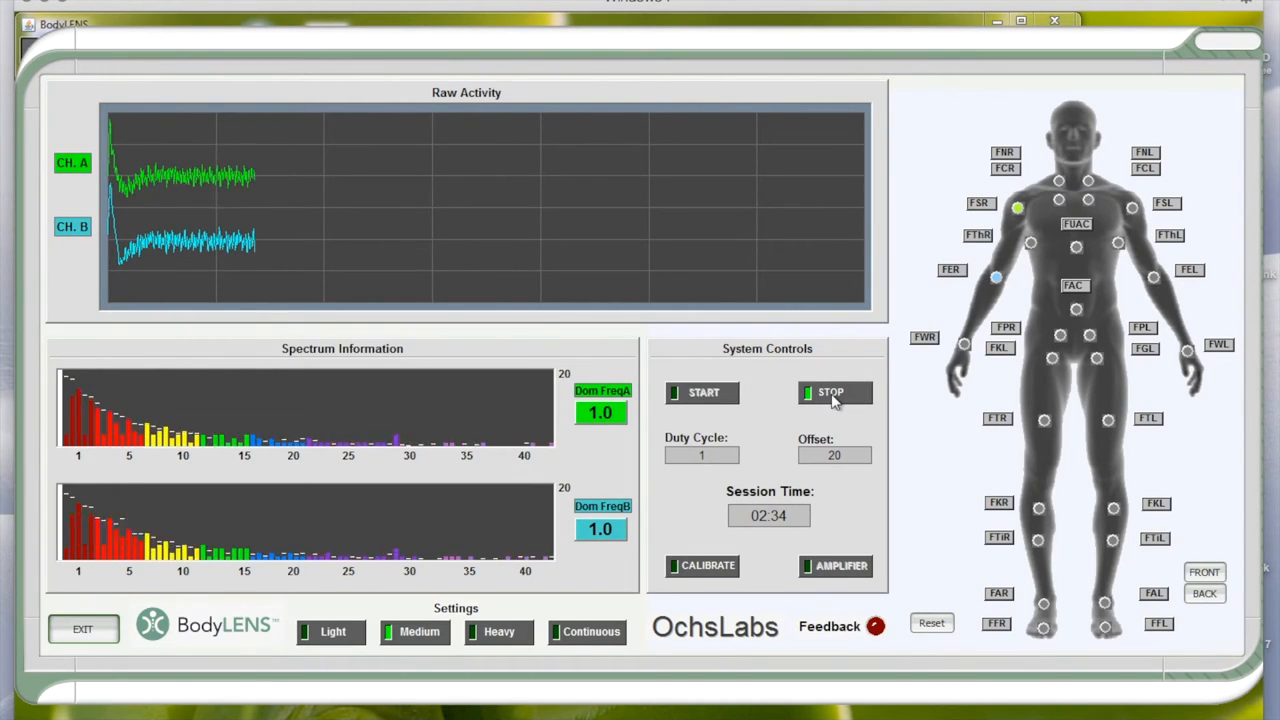
click(834, 392)
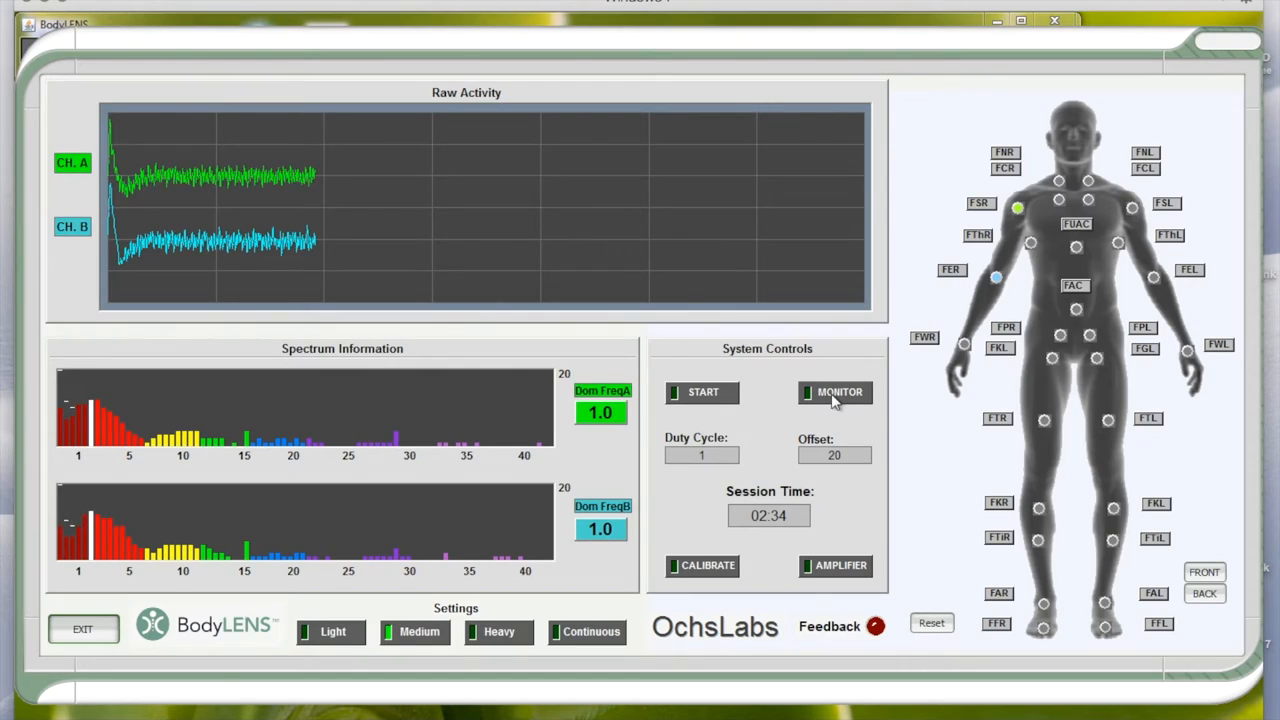
mouse_move(768, 392)
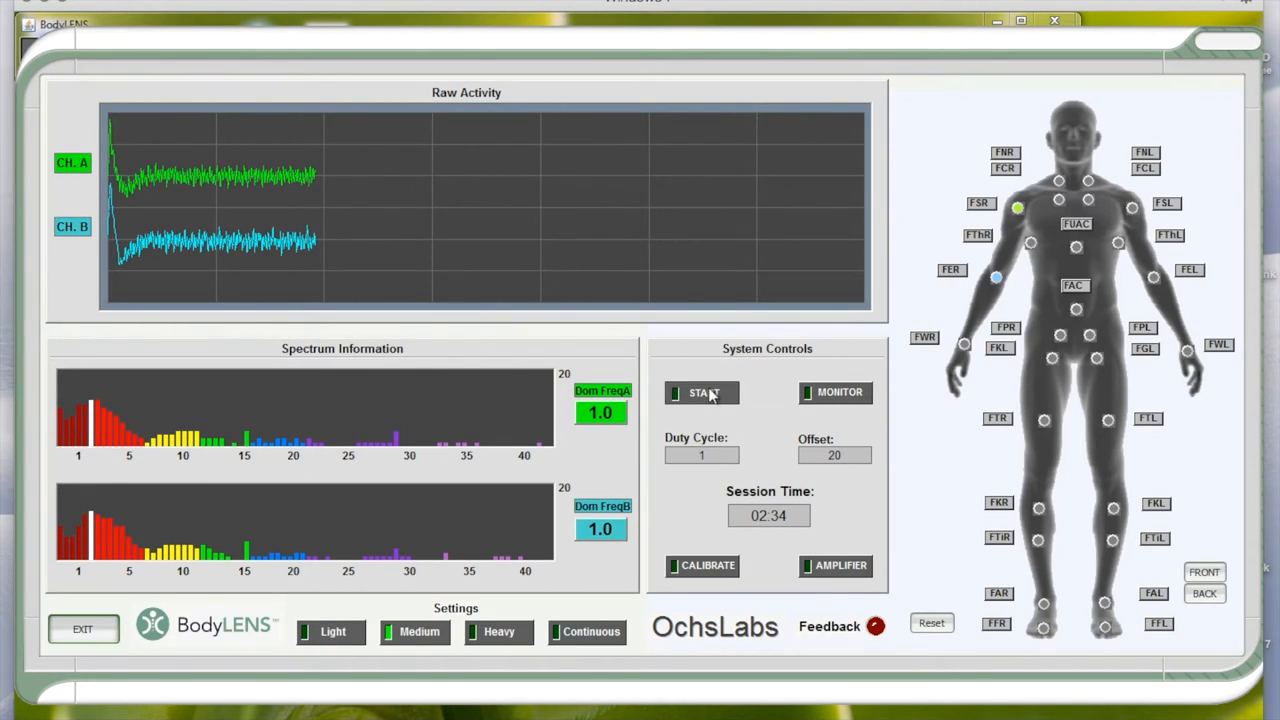
Step: Run the stimulation session until the time reads about 02:06, then stop it
click(702, 392)
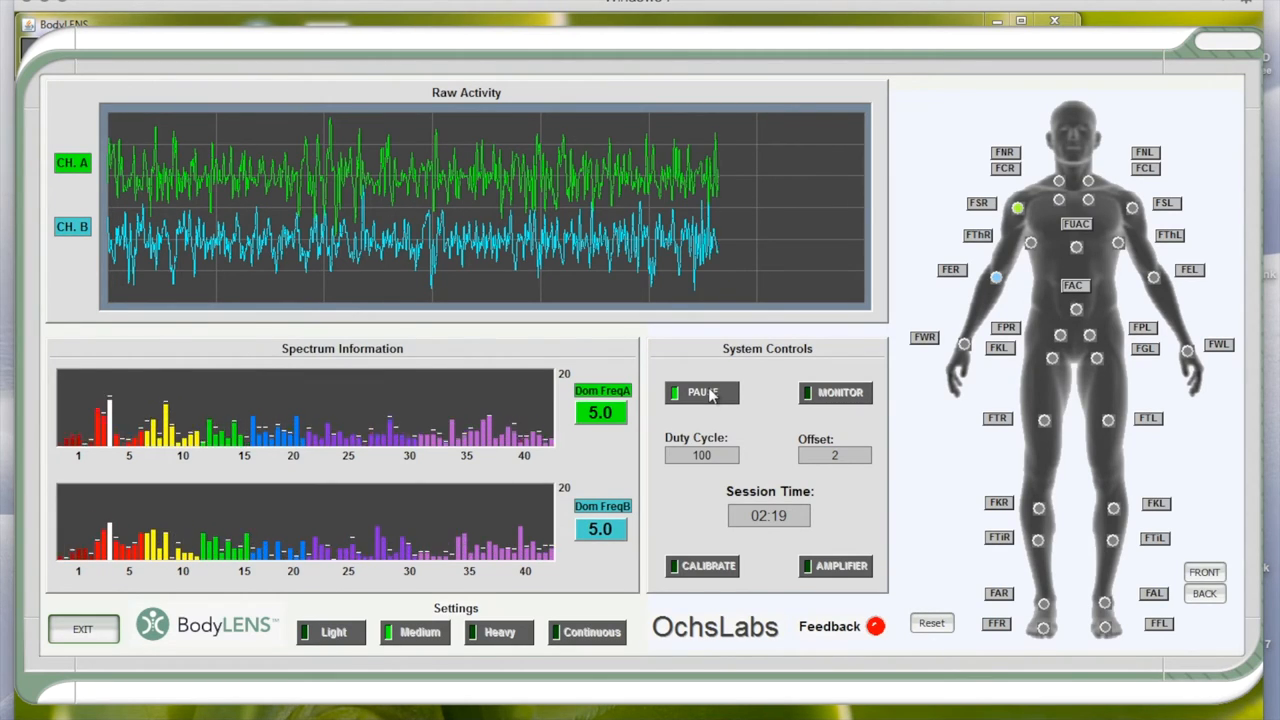
click(702, 392)
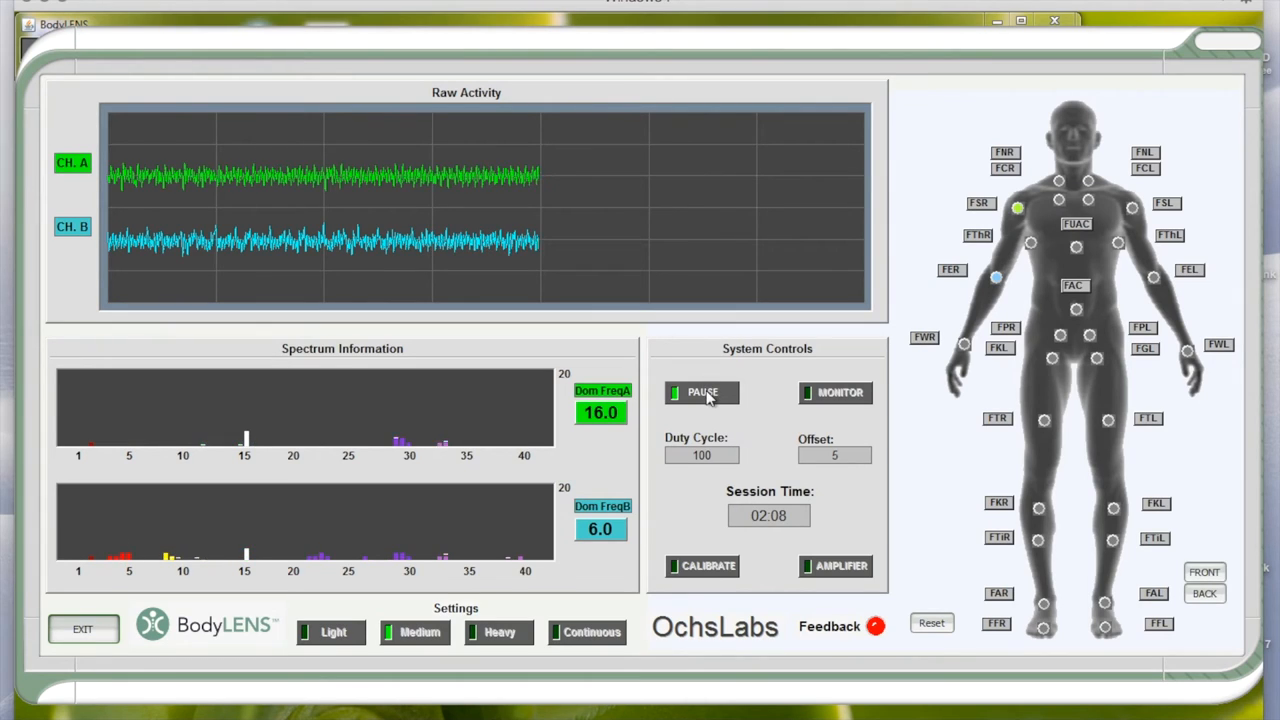
click(702, 392)
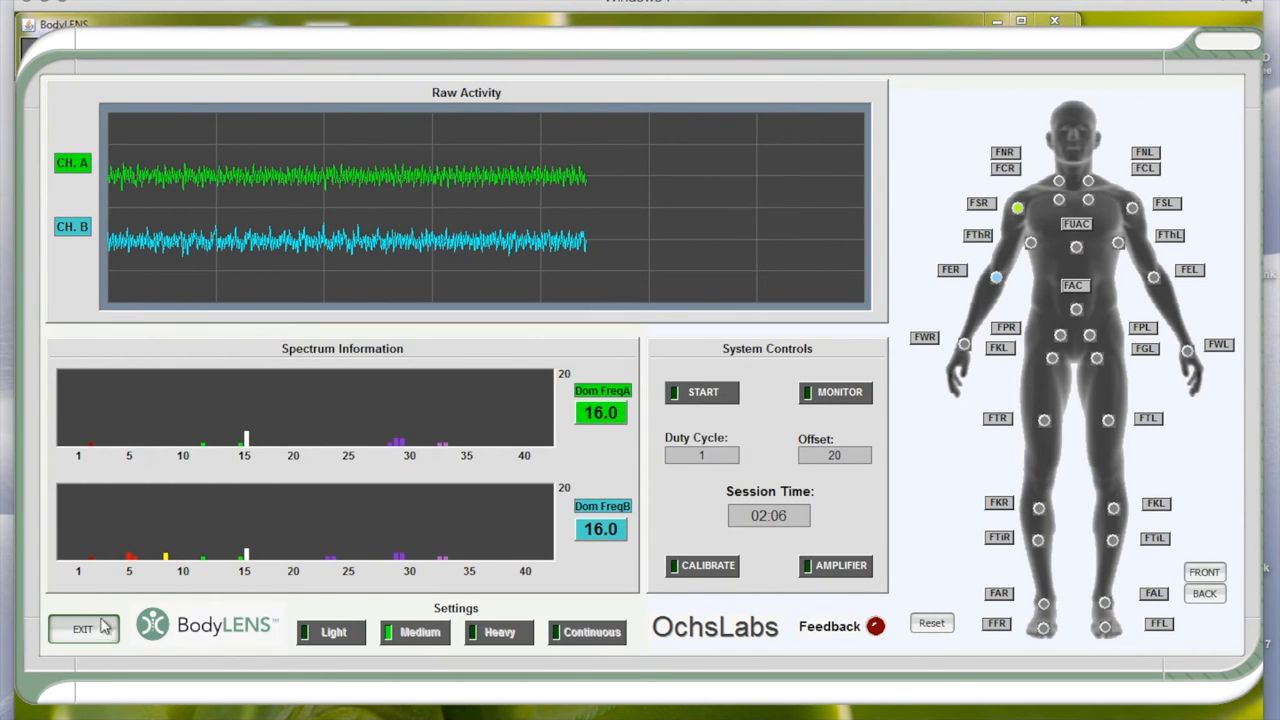
click(84, 628)
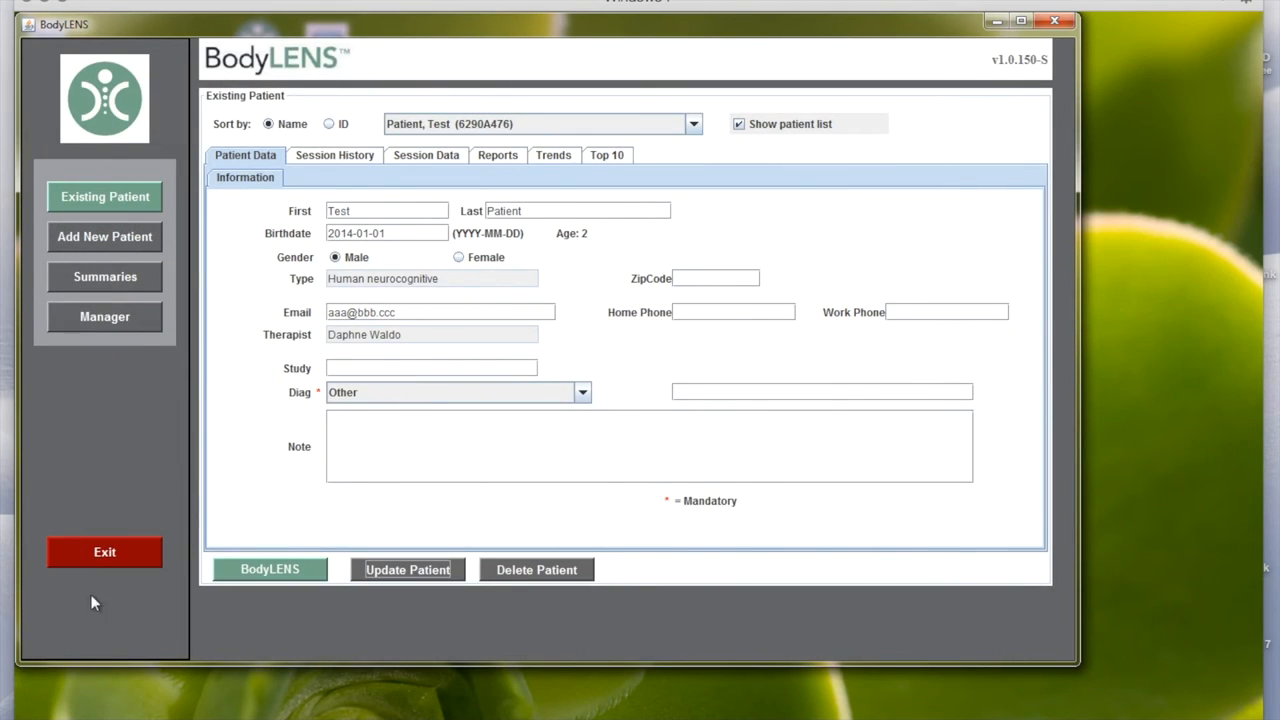
mouse_move(198, 308)
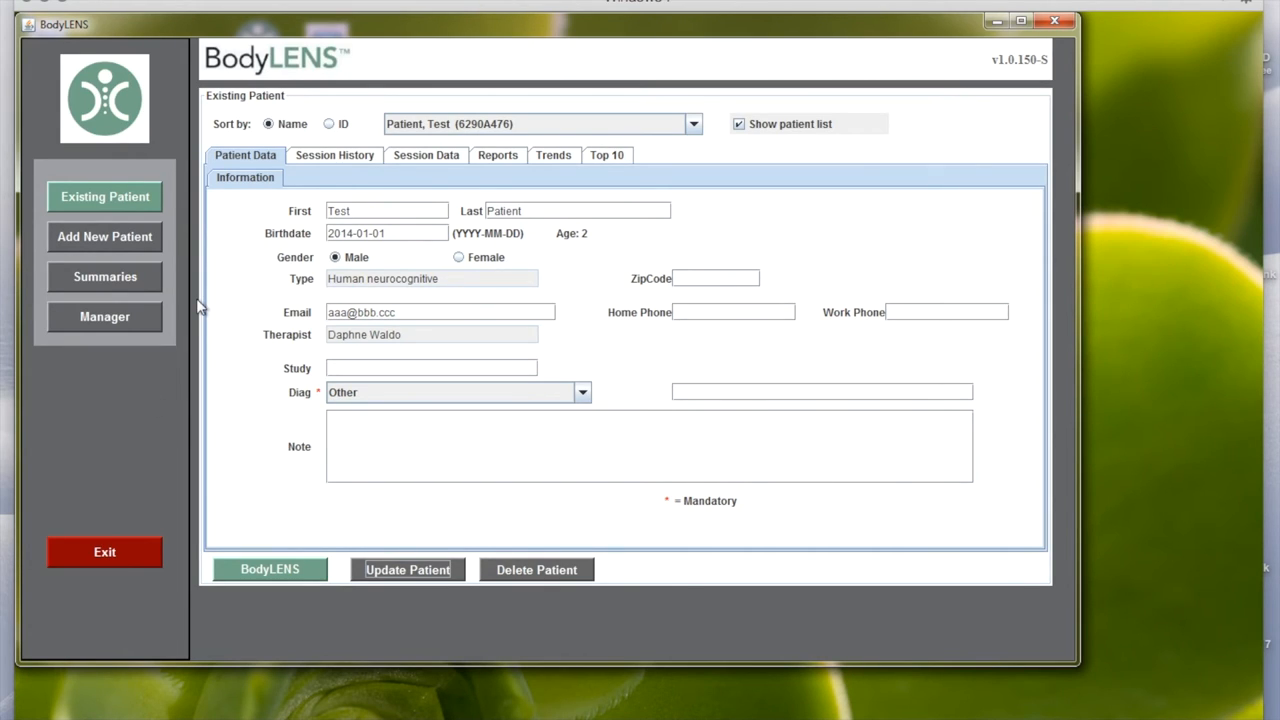
mouse_move(384, 224)
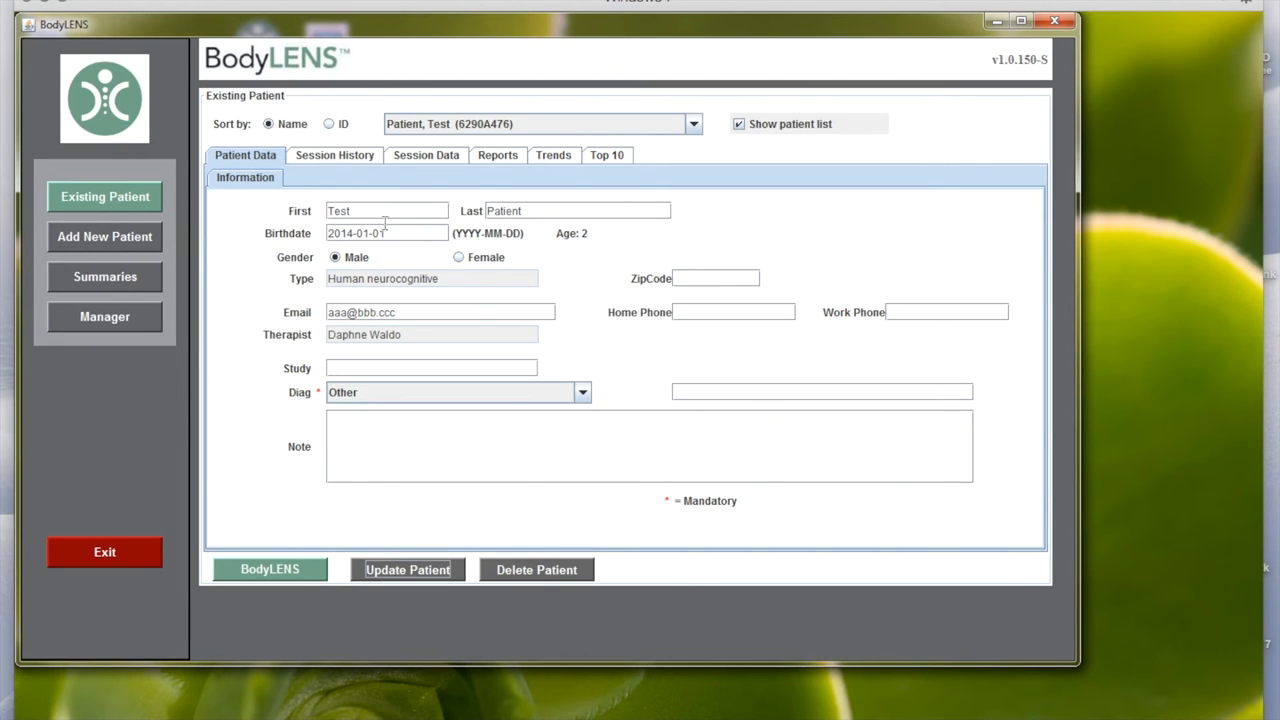
click(496, 156)
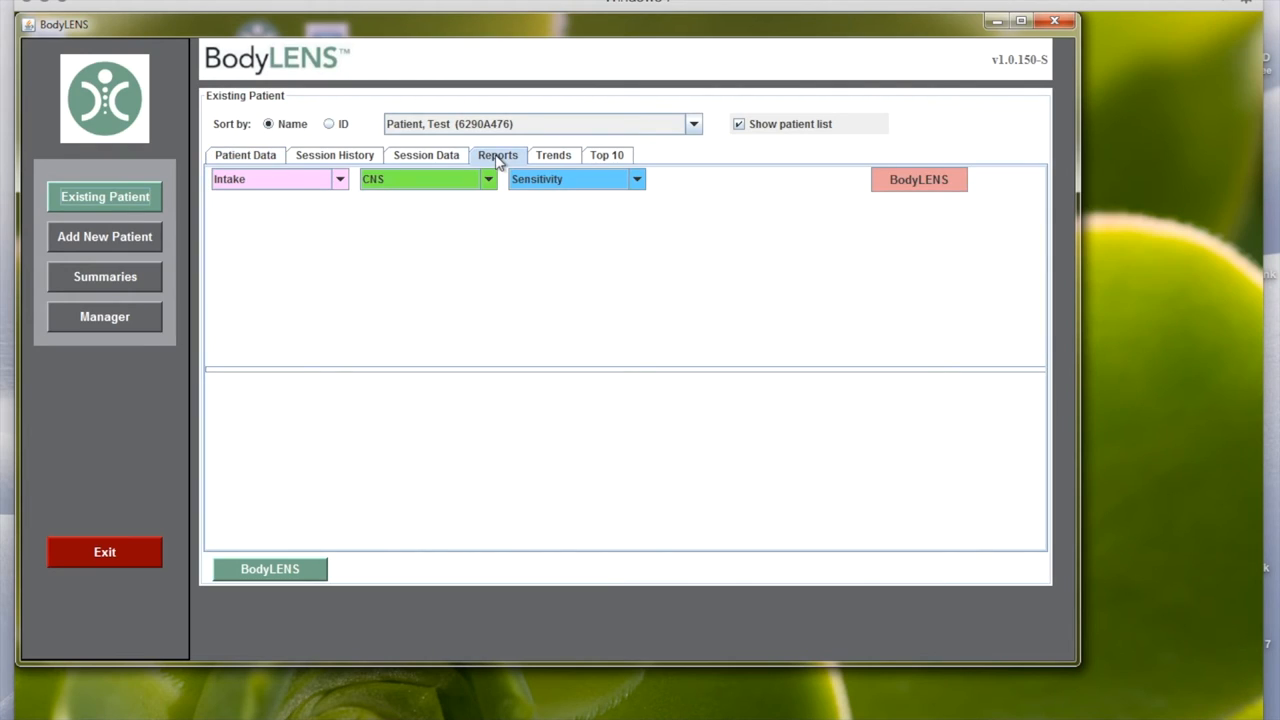
mouse_move(824, 176)
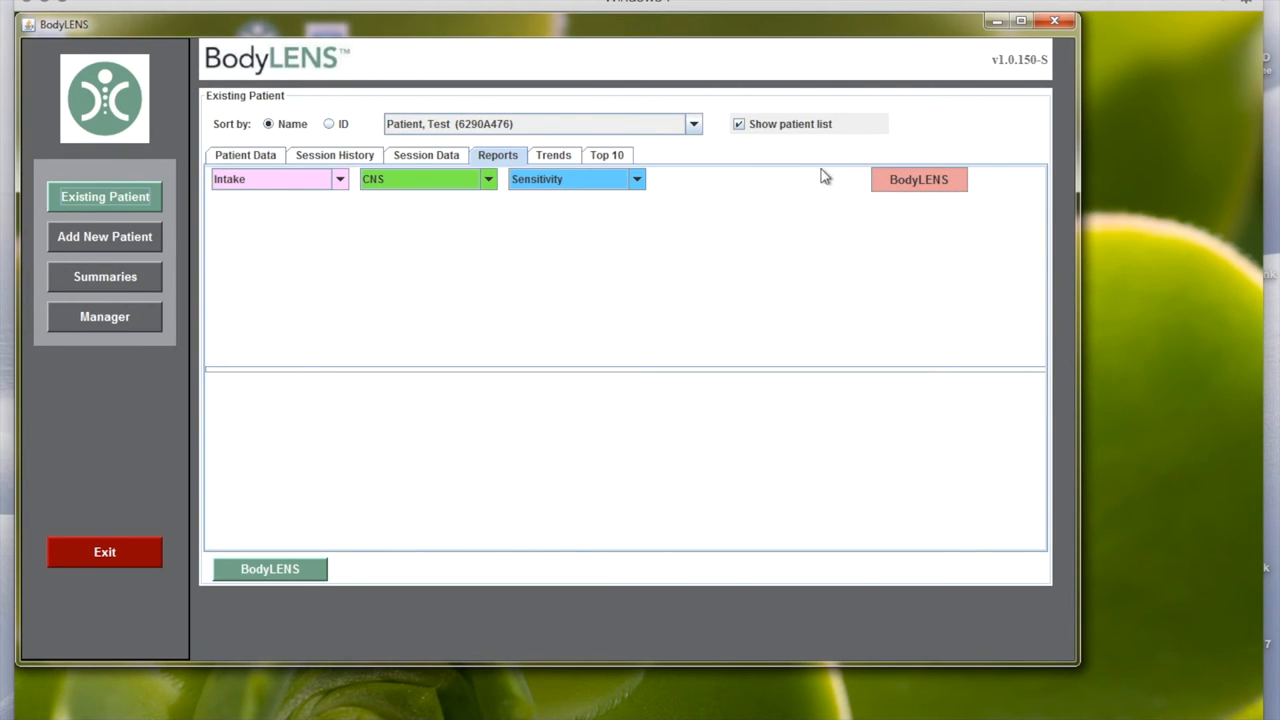
mouse_move(848, 190)
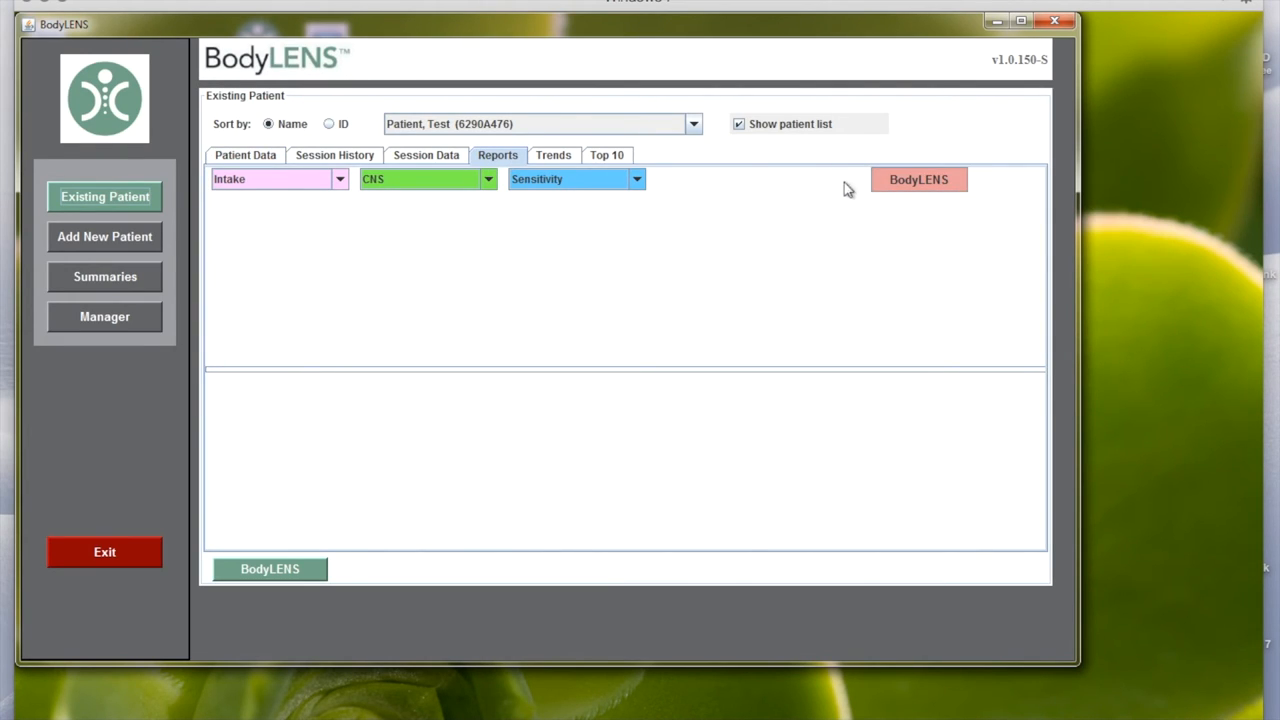
click(918, 180)
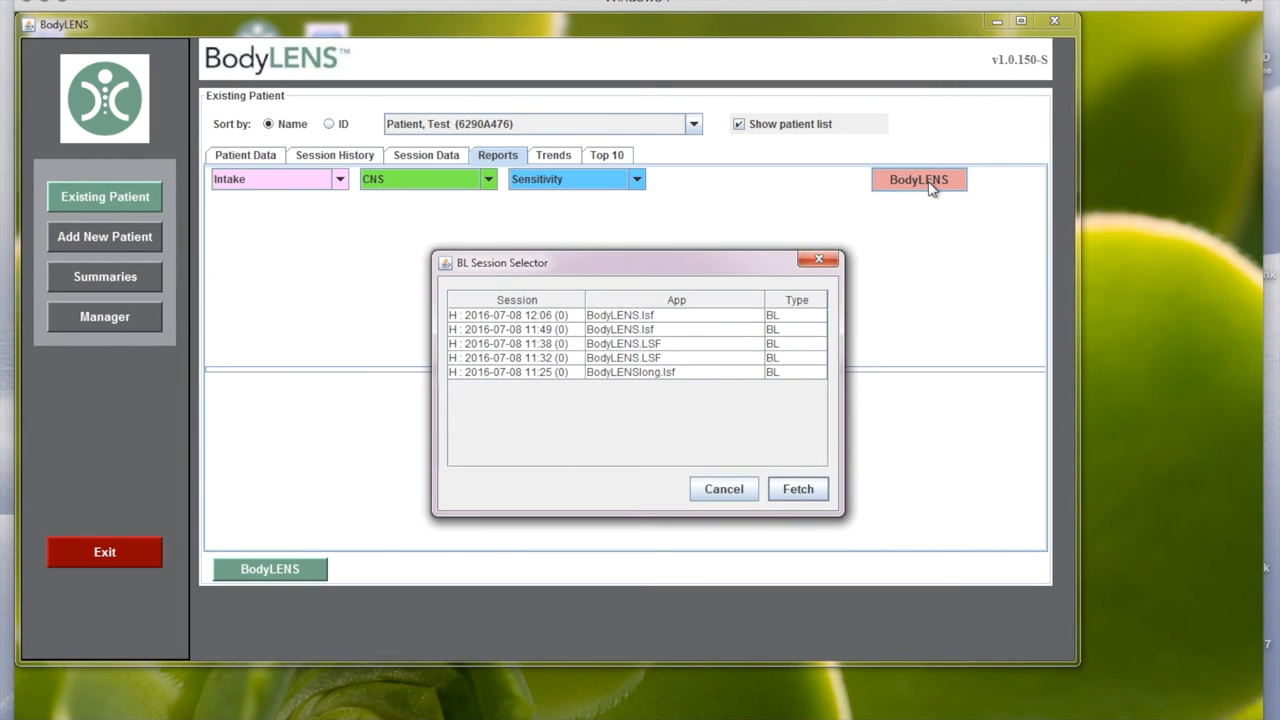
click(630, 372)
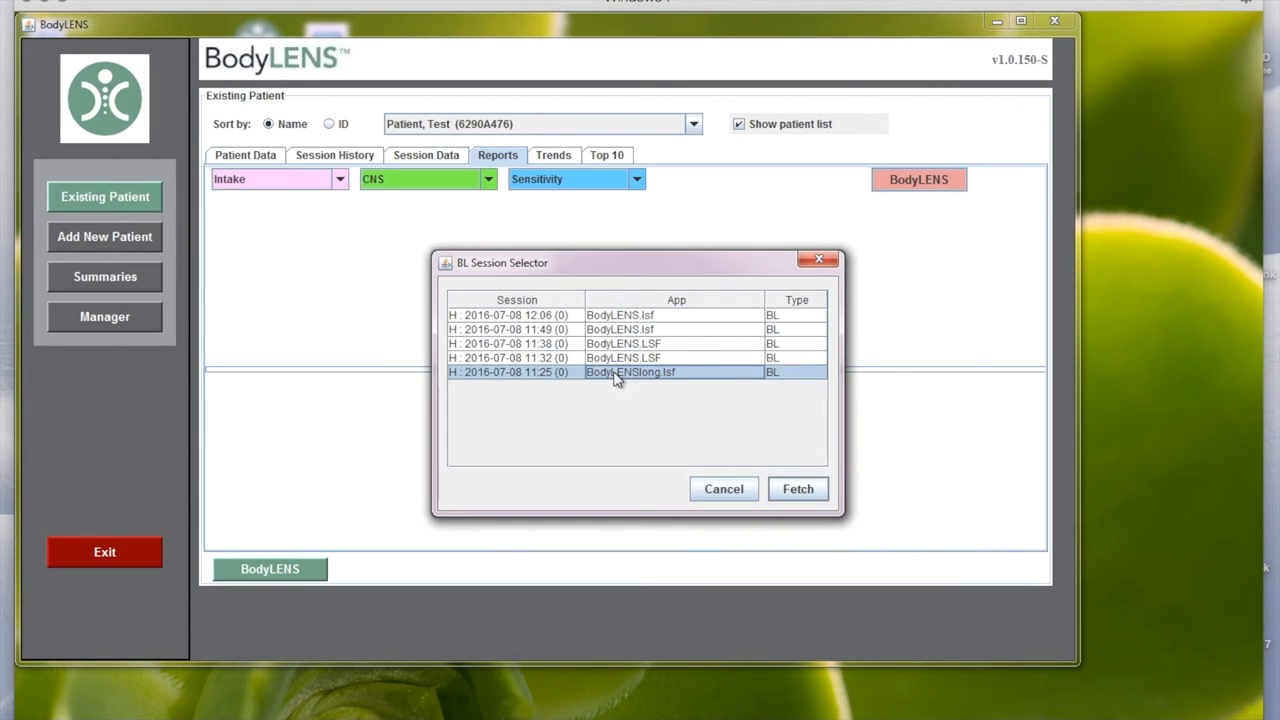
Step: Fetch the 11:25 session's report so its Total Amplitude chart is displayed
click(798, 488)
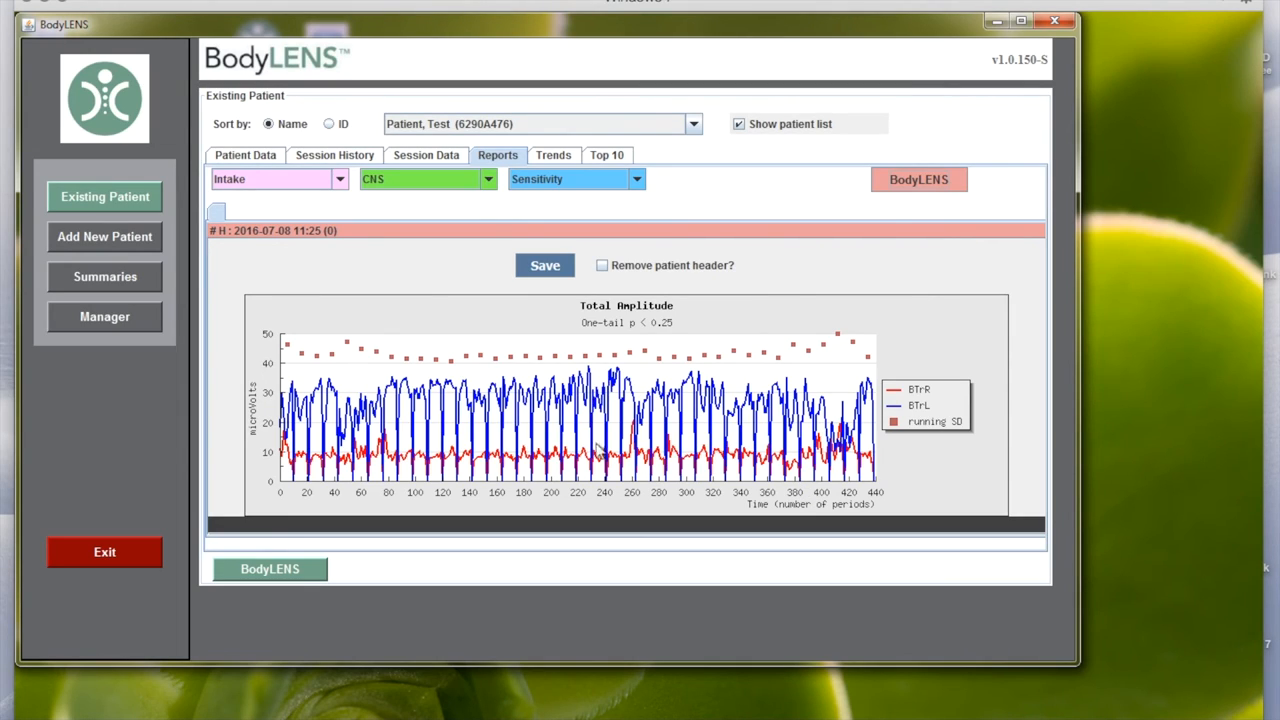
mouse_move(890, 396)
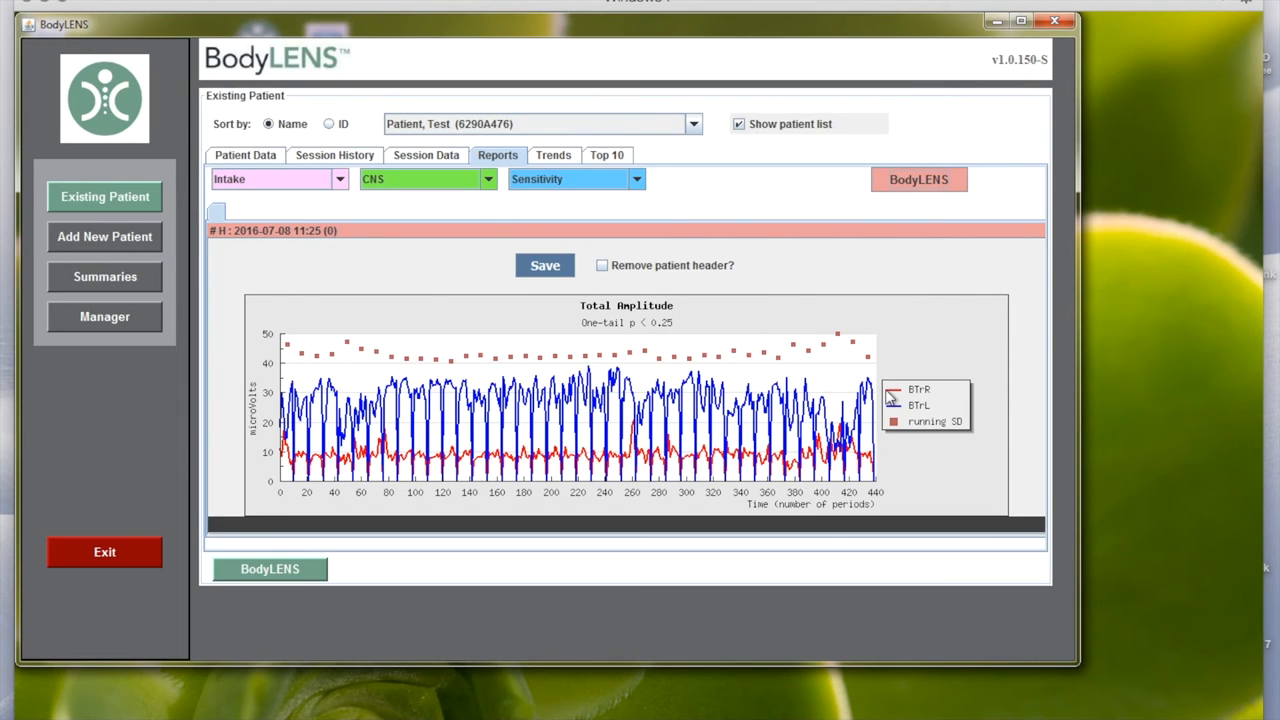
mouse_move(920, 414)
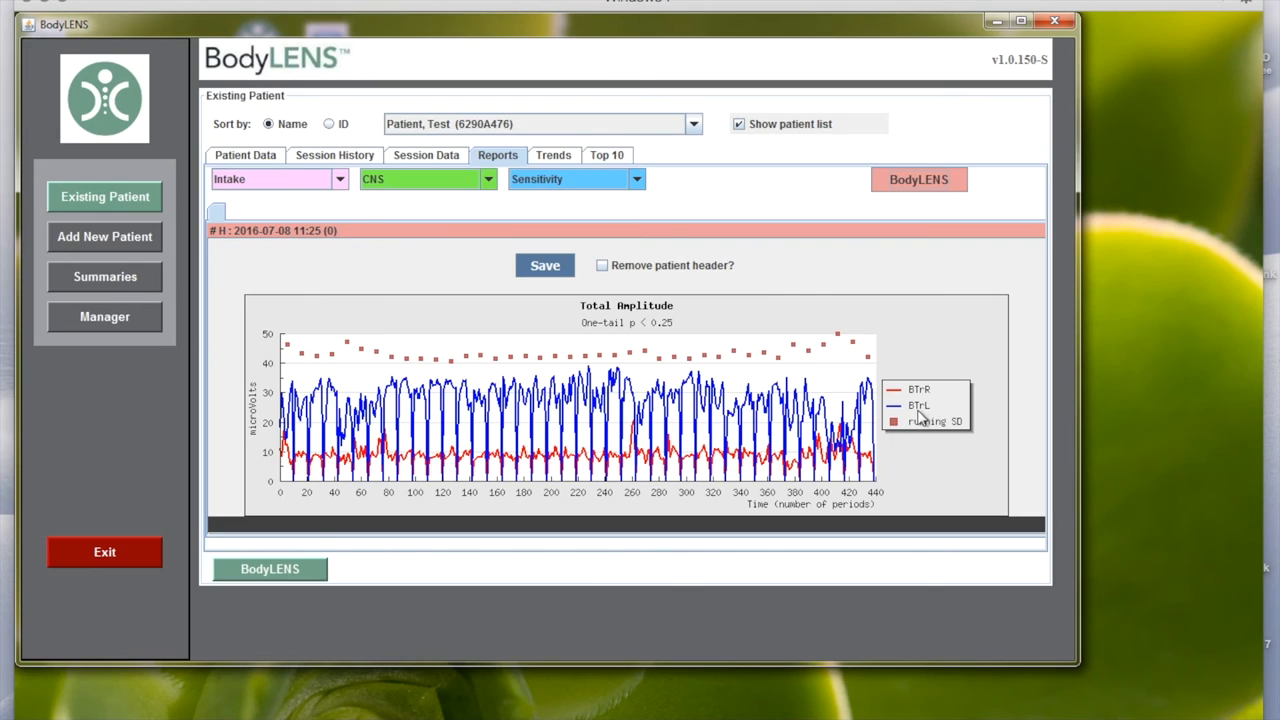
mouse_move(532, 408)
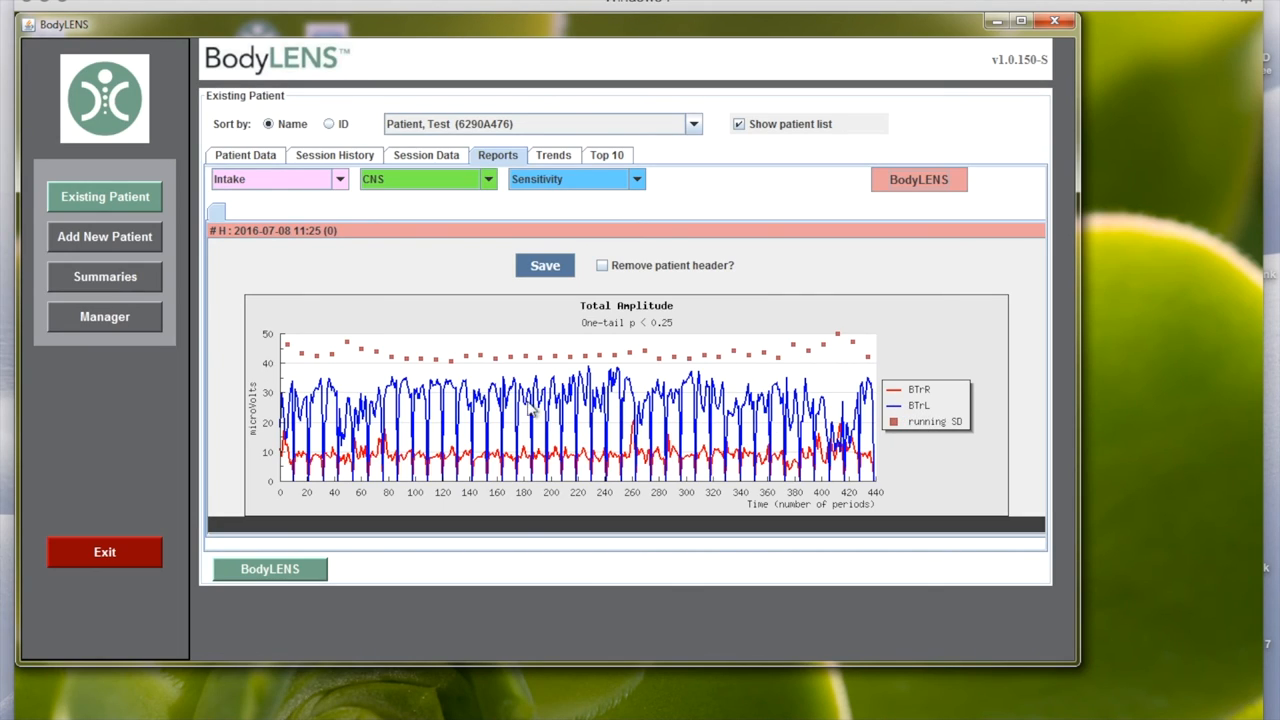
mouse_move(932, 400)
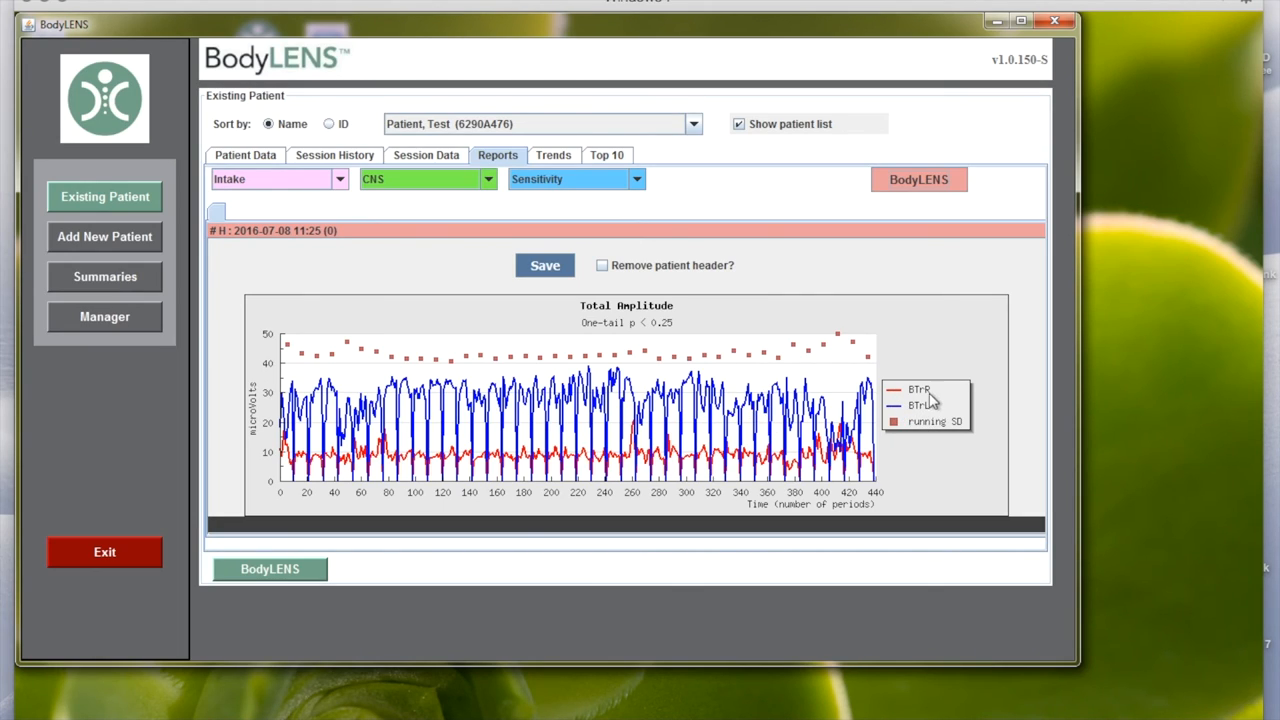
mouse_move(904, 394)
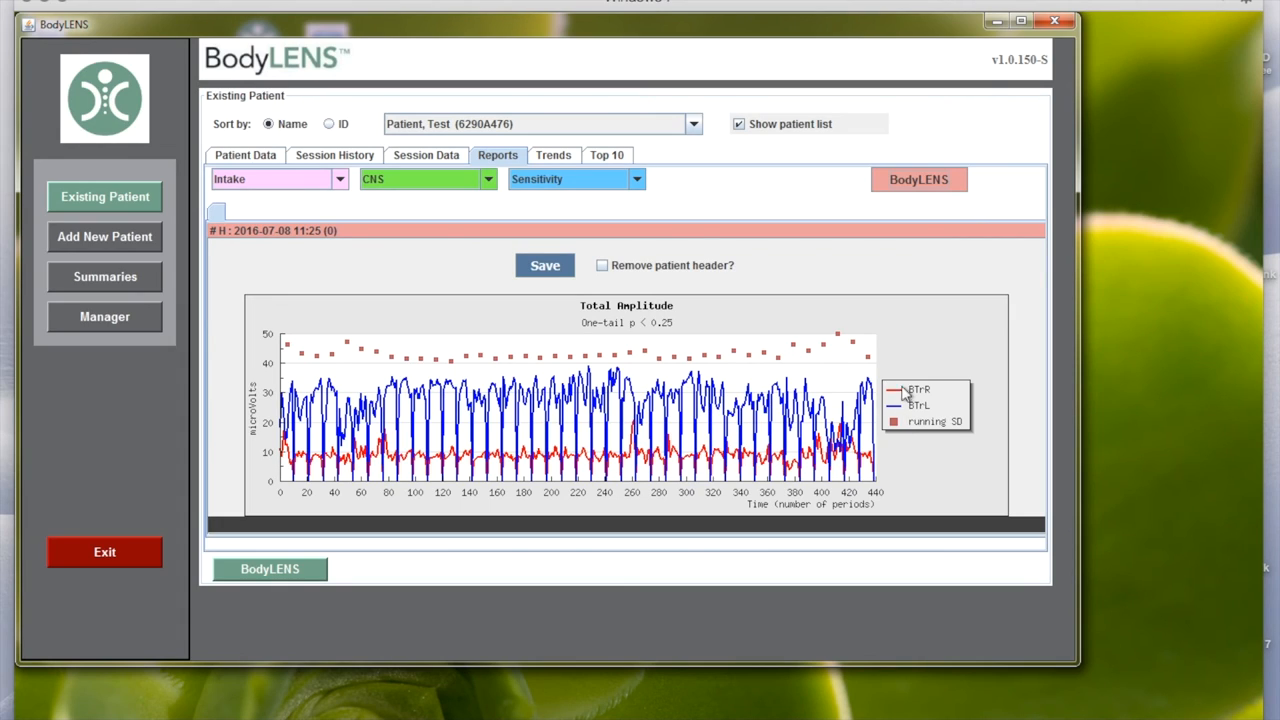
mouse_move(700, 458)
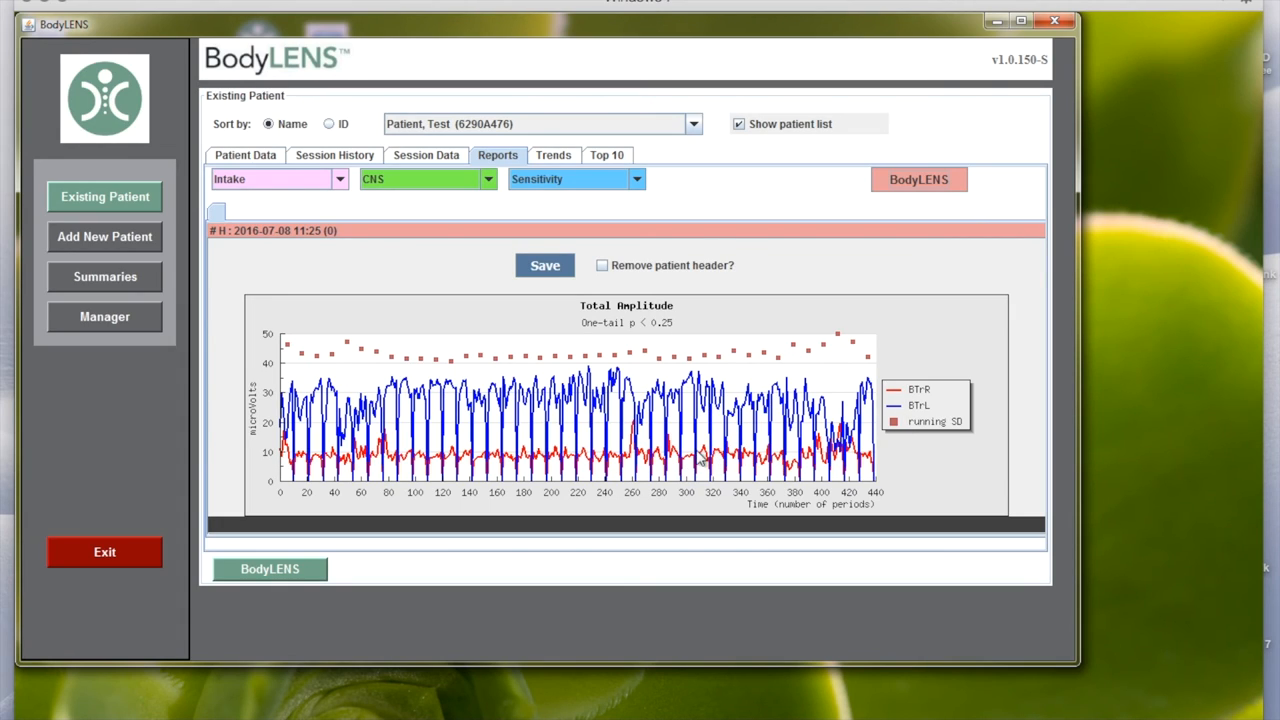